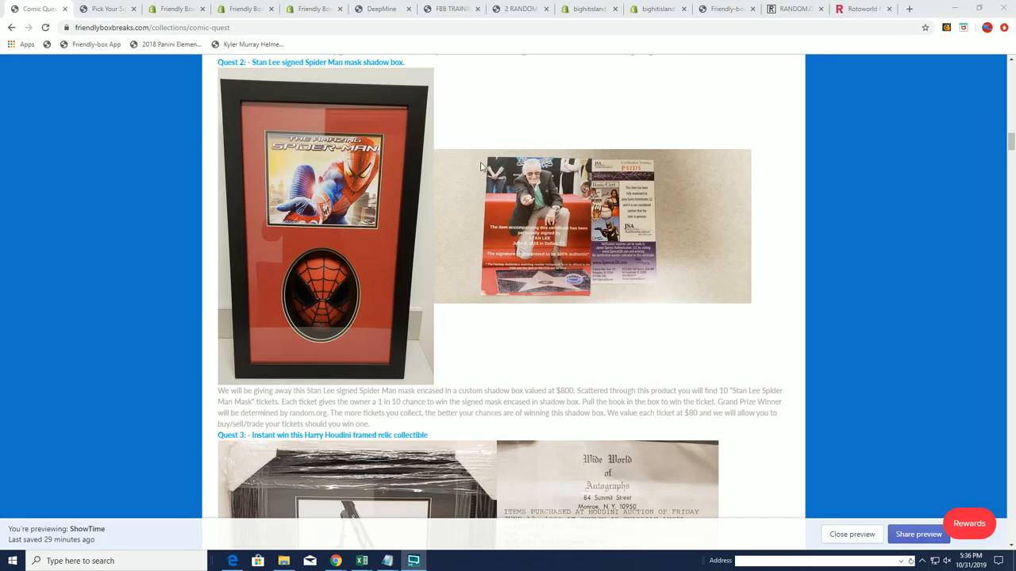
pyautogui.moveTo(312, 386)
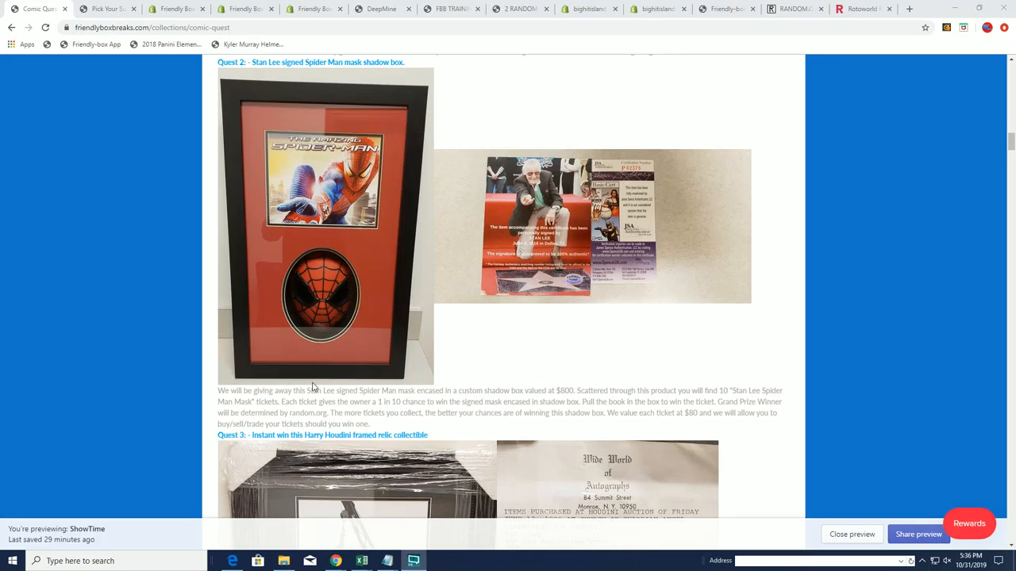
pyautogui.moveTo(312, 169)
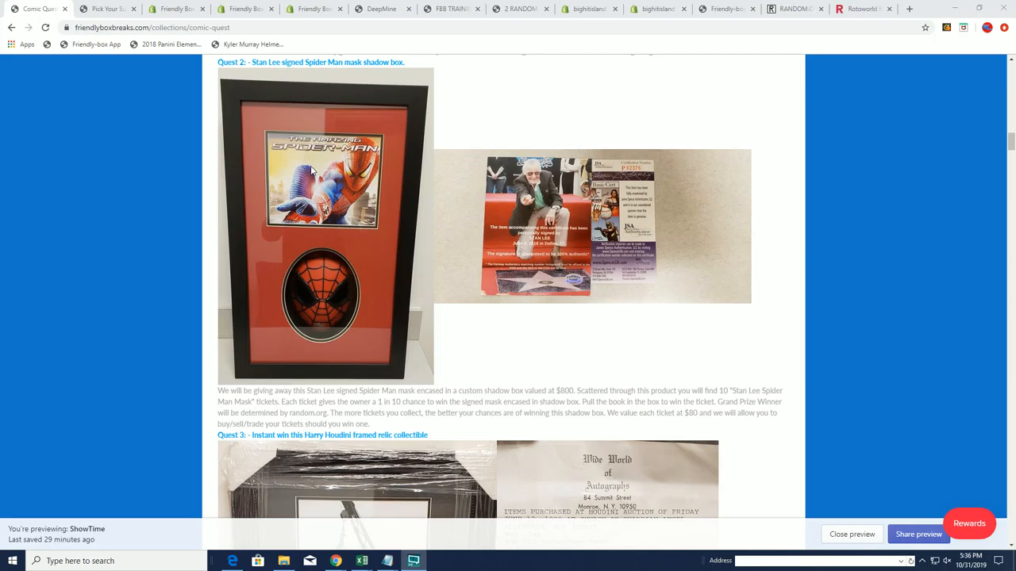
pyautogui.moveTo(460, 294)
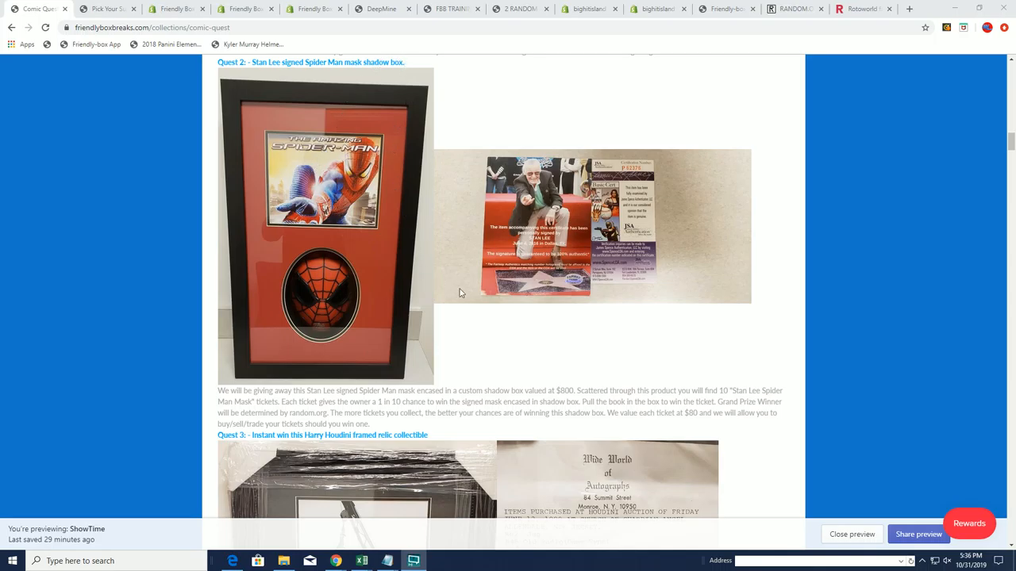
pyautogui.moveTo(436, 370)
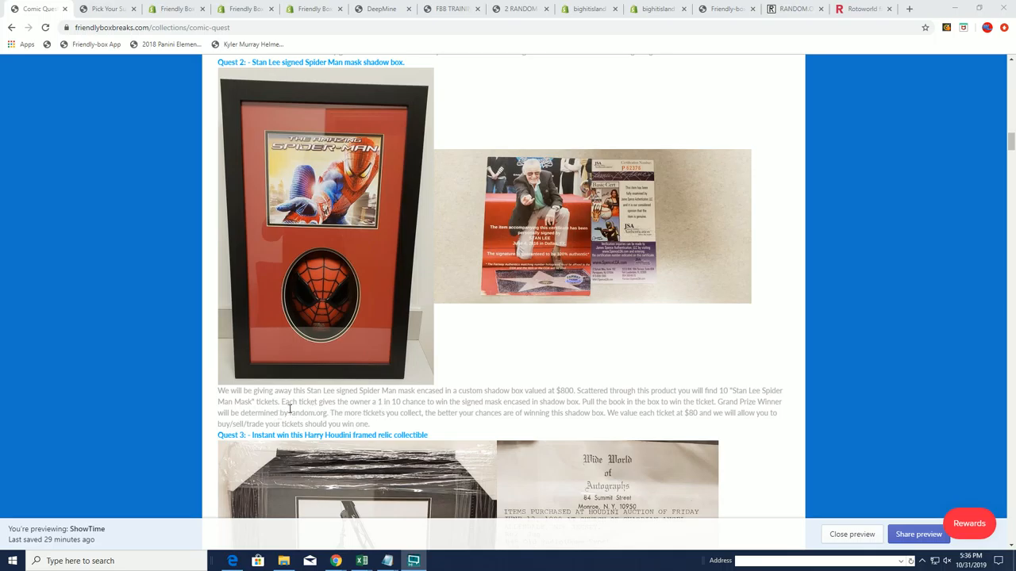
pyautogui.moveTo(312, 403)
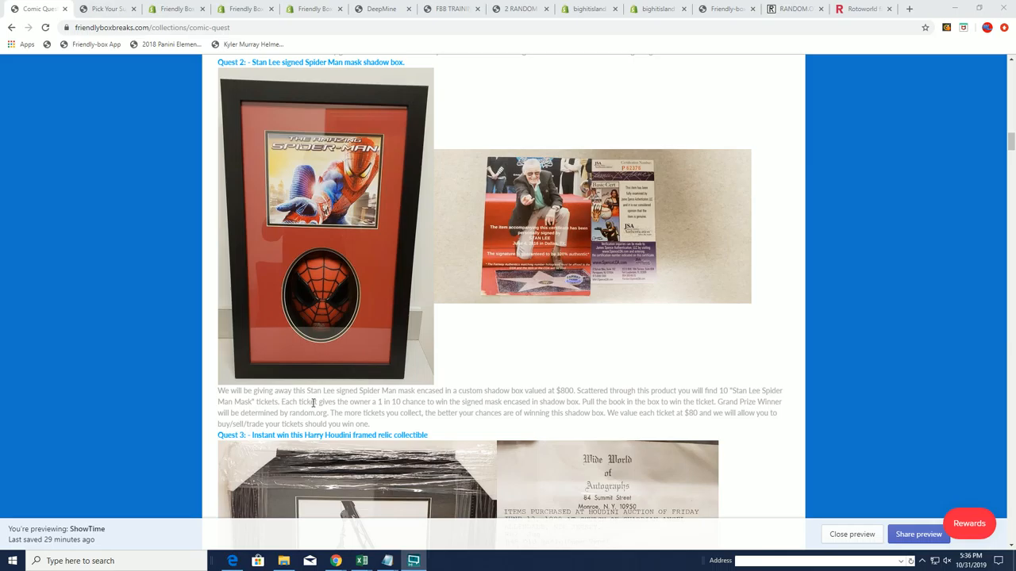
pyautogui.moveTo(431, 400)
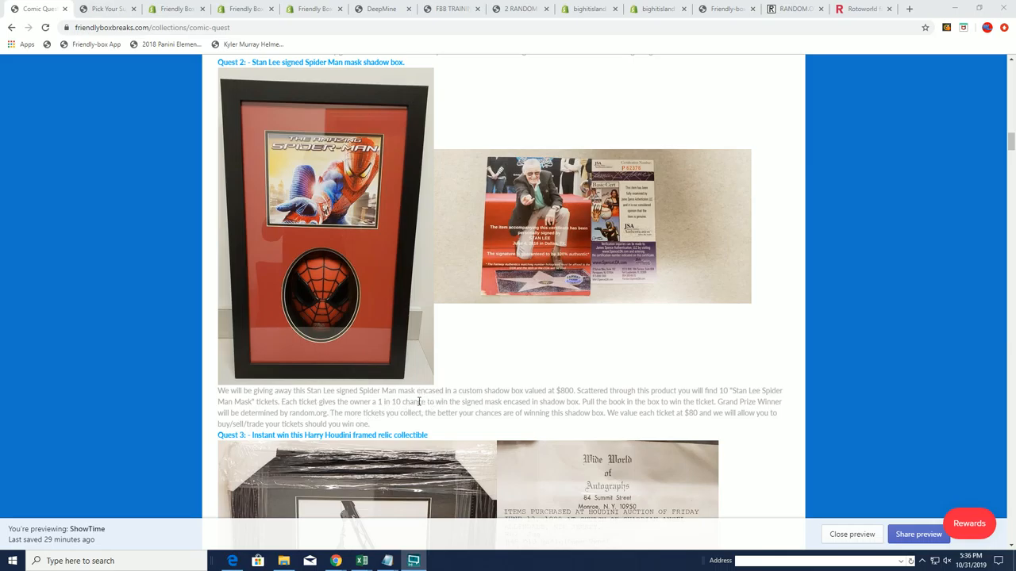
pyautogui.moveTo(434, 400)
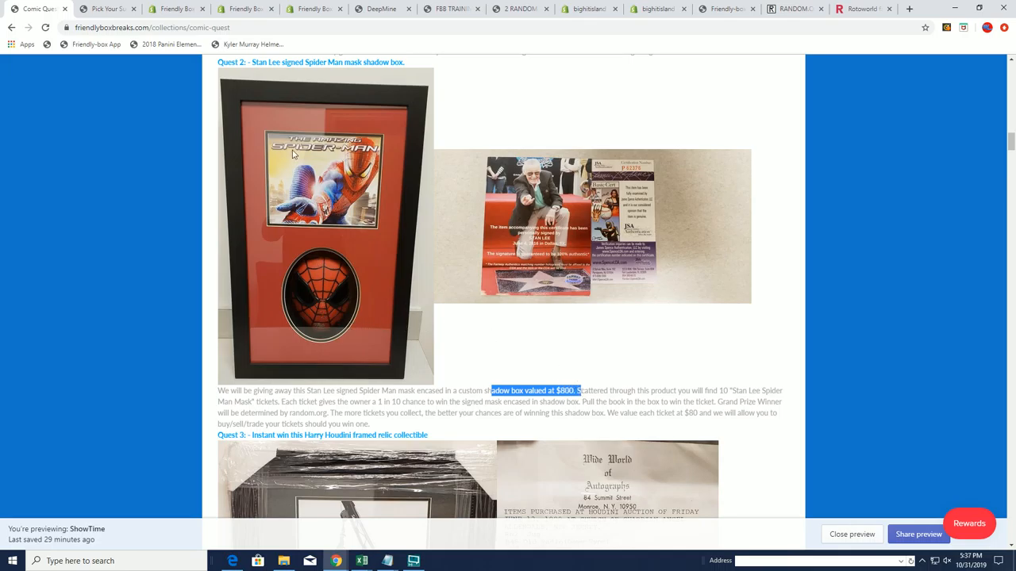
pyautogui.moveTo(319, 318)
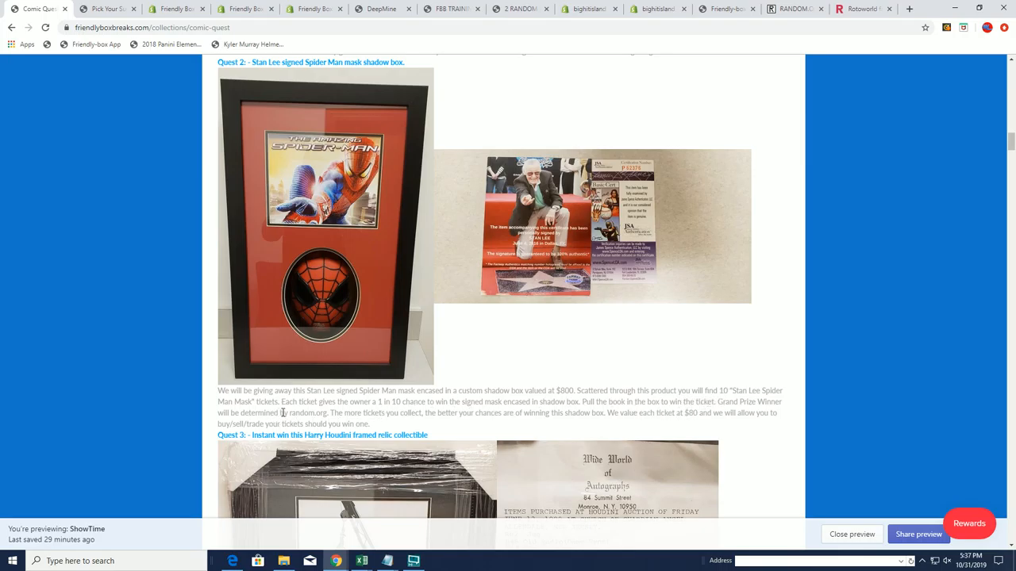
pyautogui.moveTo(605, 411)
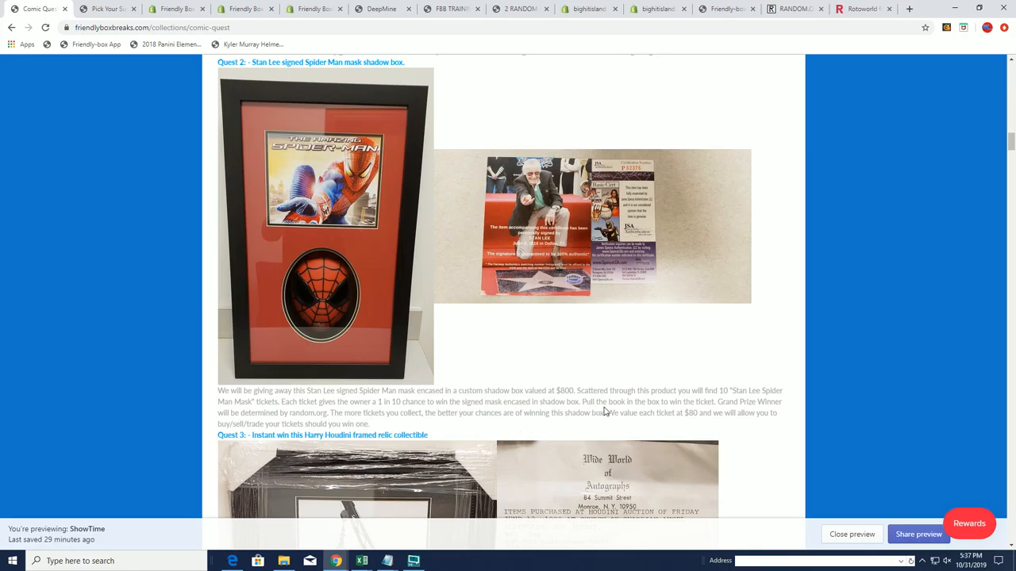
pyautogui.moveTo(627, 423)
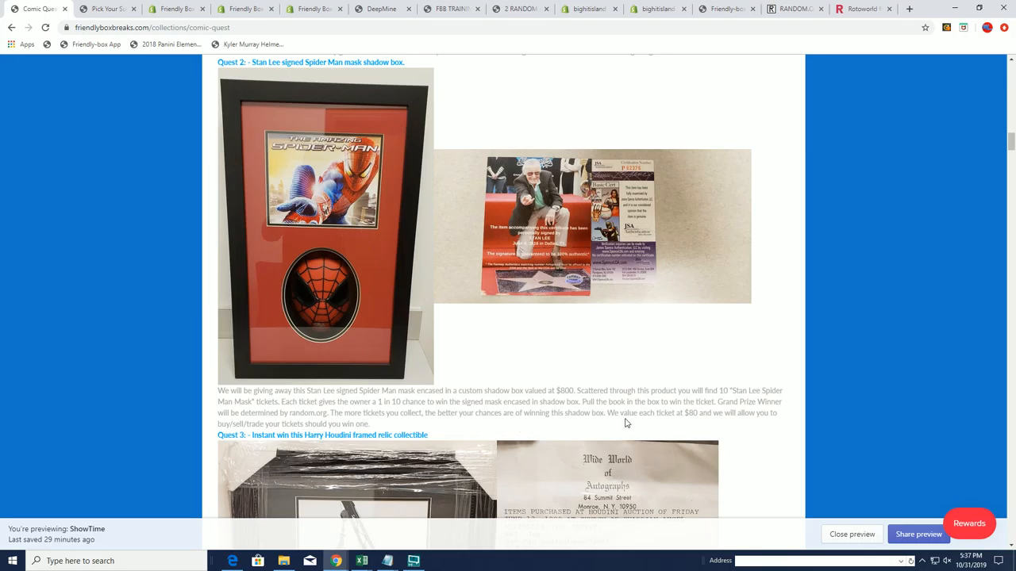
pyautogui.moveTo(446, 463)
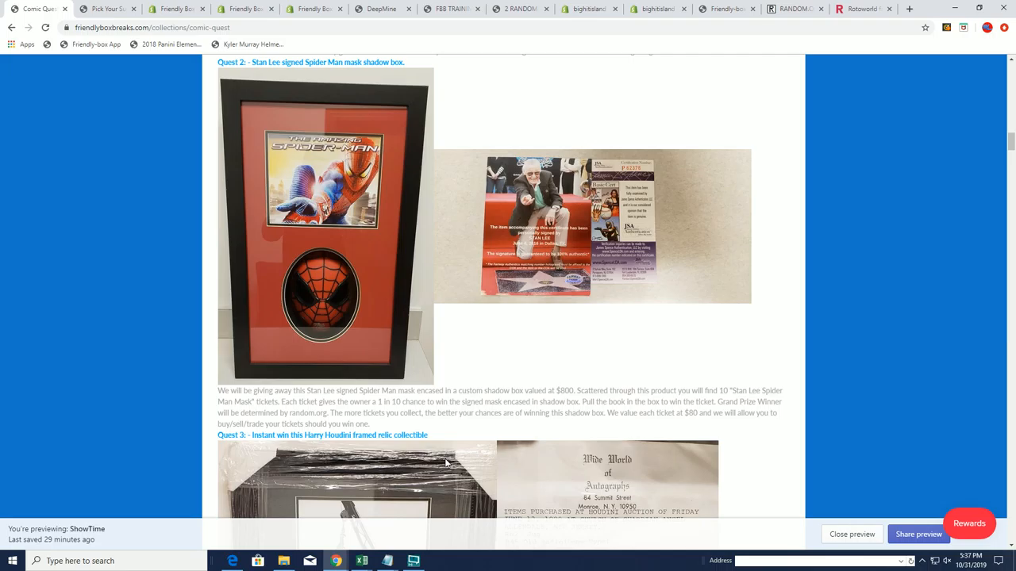
pyautogui.moveTo(439, 423)
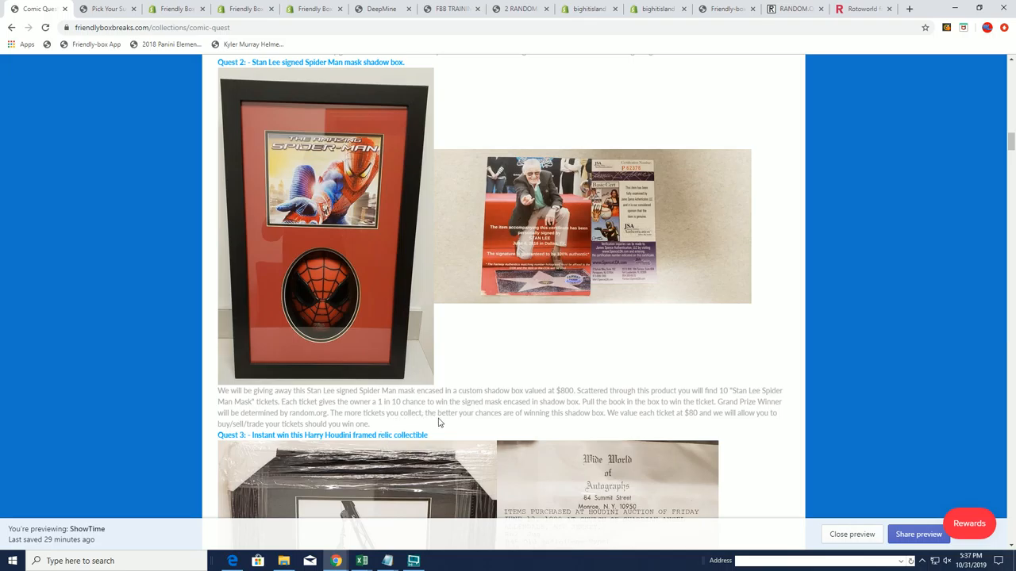
pyautogui.moveTo(643, 423)
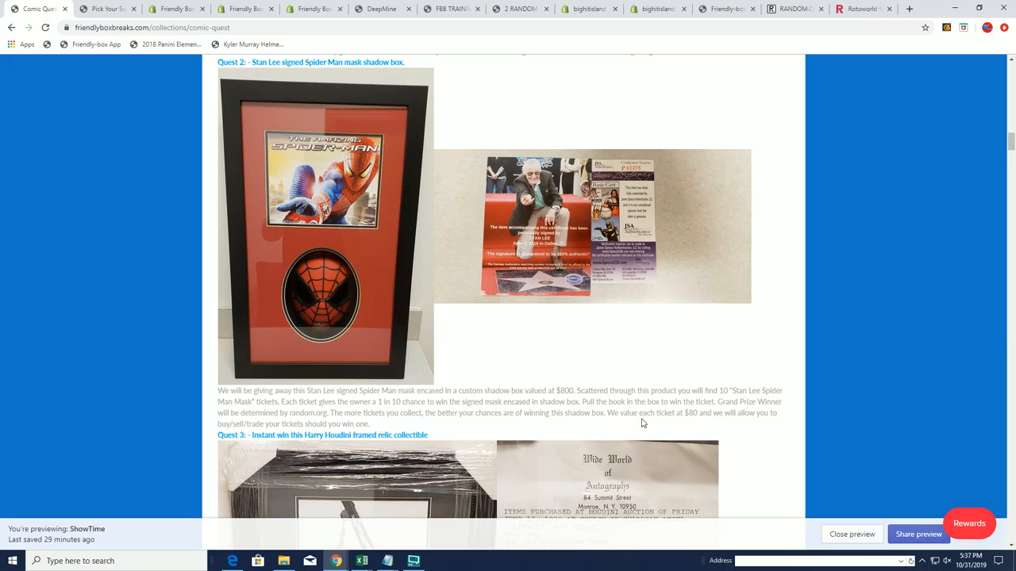
pyautogui.moveTo(401, 452)
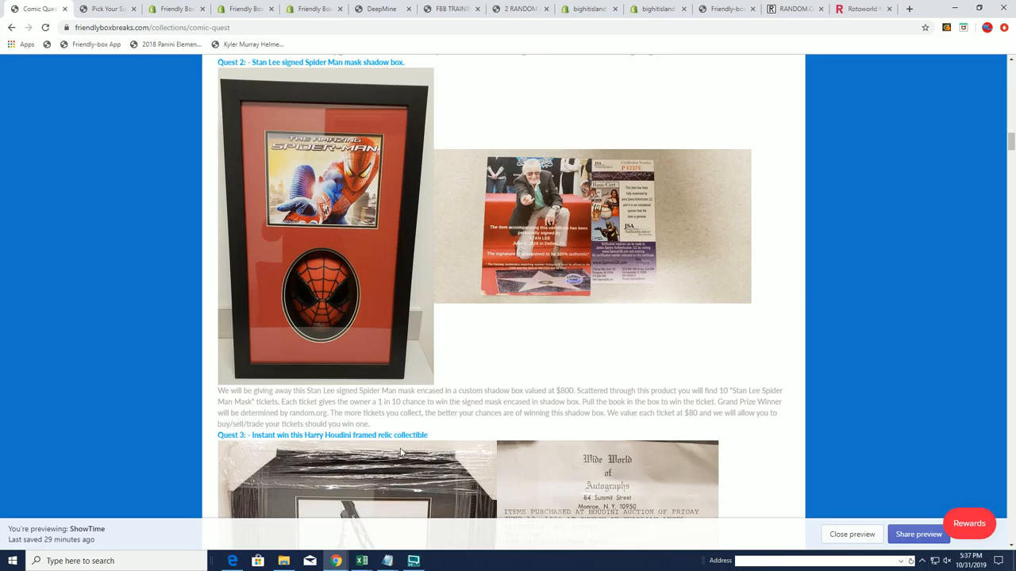
pyautogui.moveTo(377, 428)
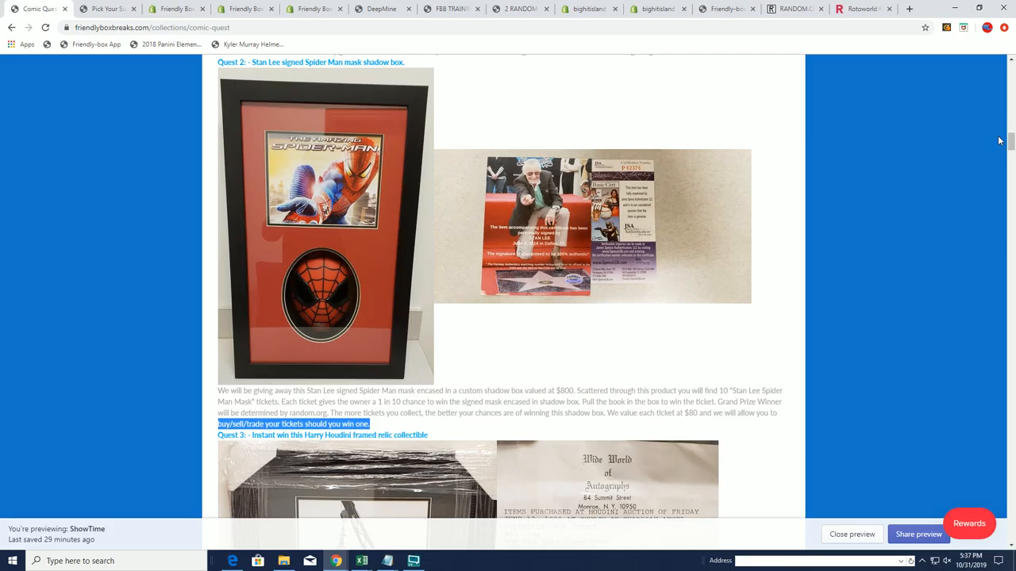
# Scroll past the prize images to the House of Secrets, Spider Man Mask and Houdini finder lists.
pyautogui.scroll(3)
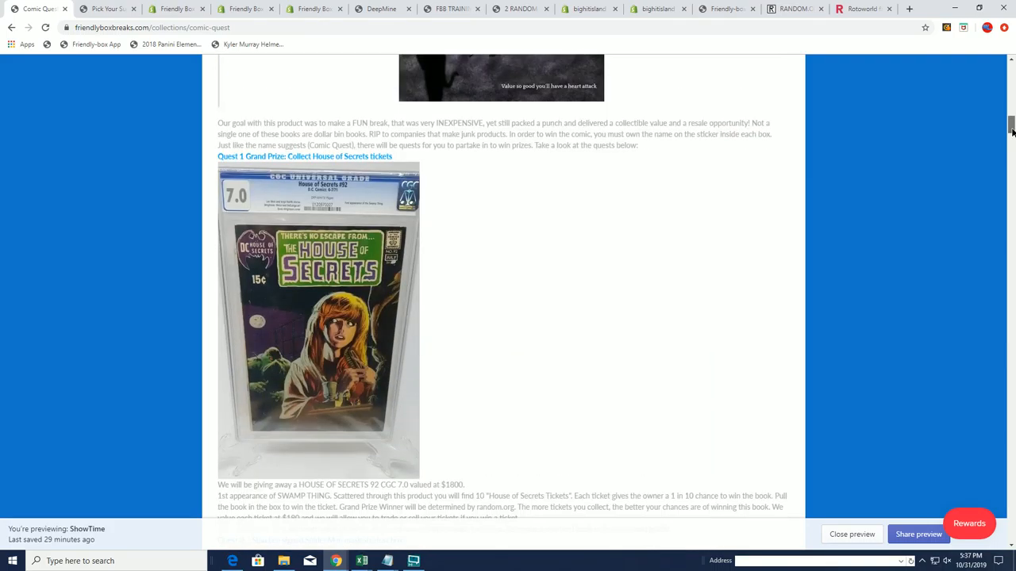
pyautogui.scroll(3)
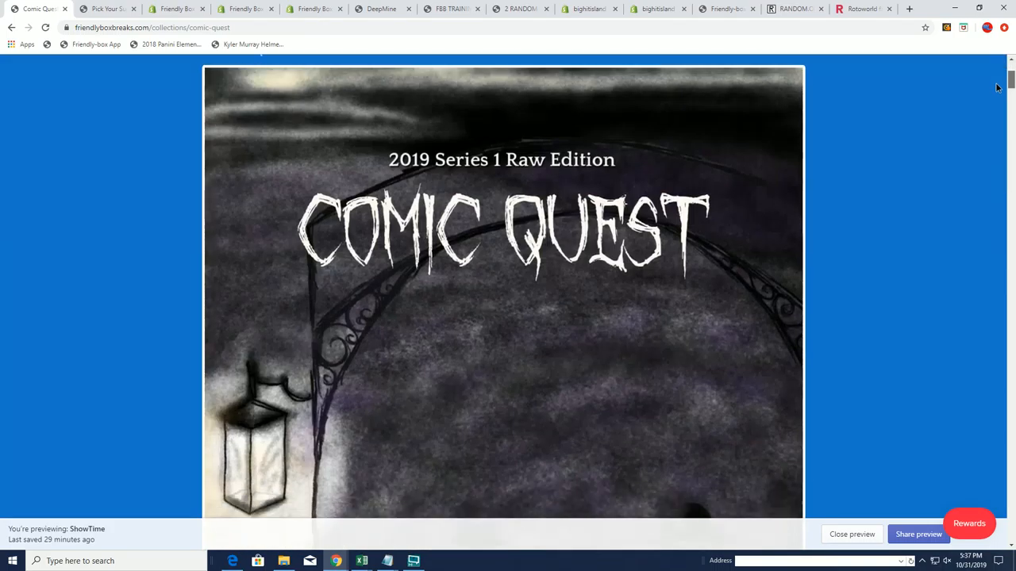
pyautogui.scroll(-3)
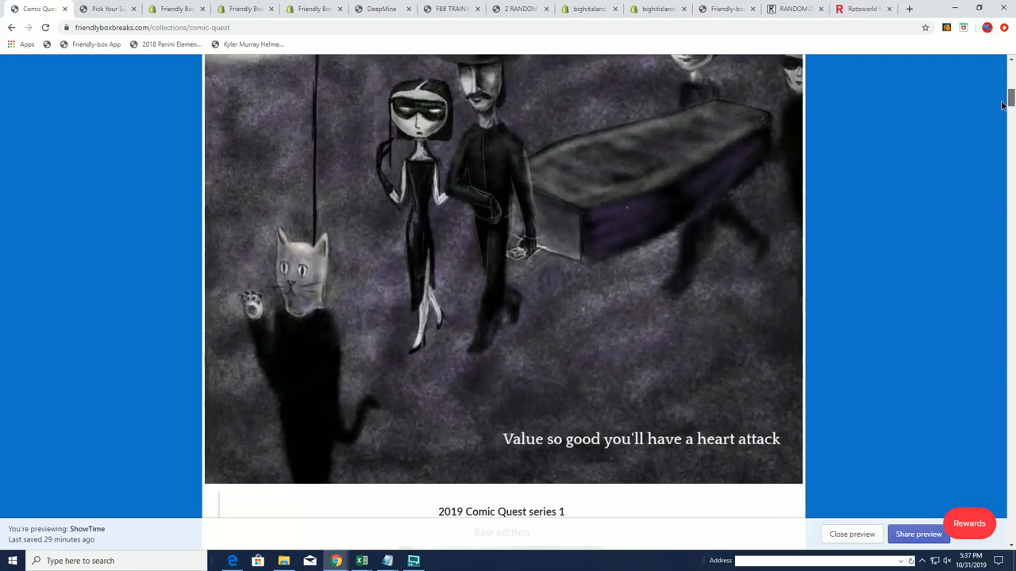
pyautogui.scroll(3)
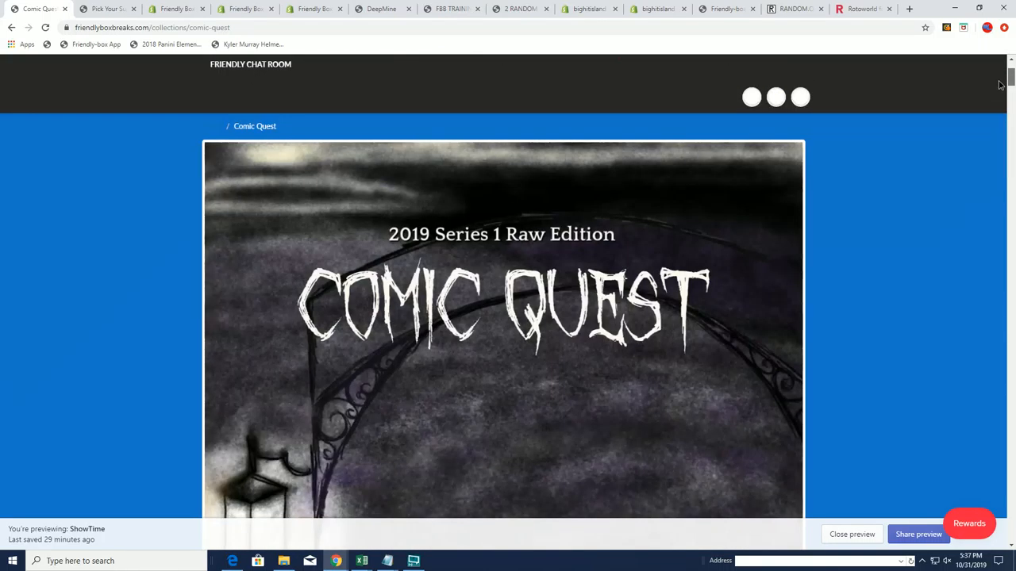
pyautogui.scroll(-3)
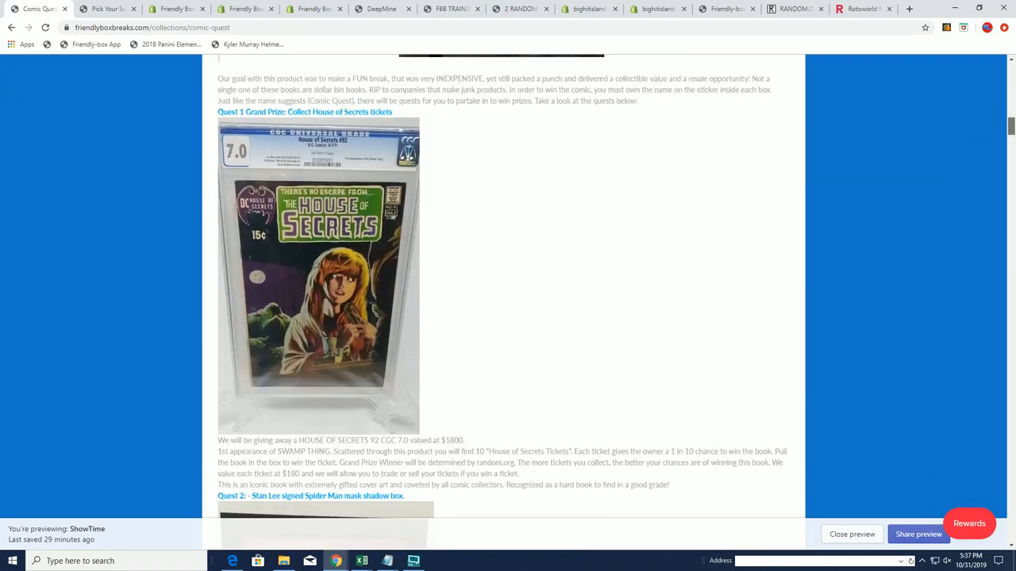
pyautogui.scroll(-3)
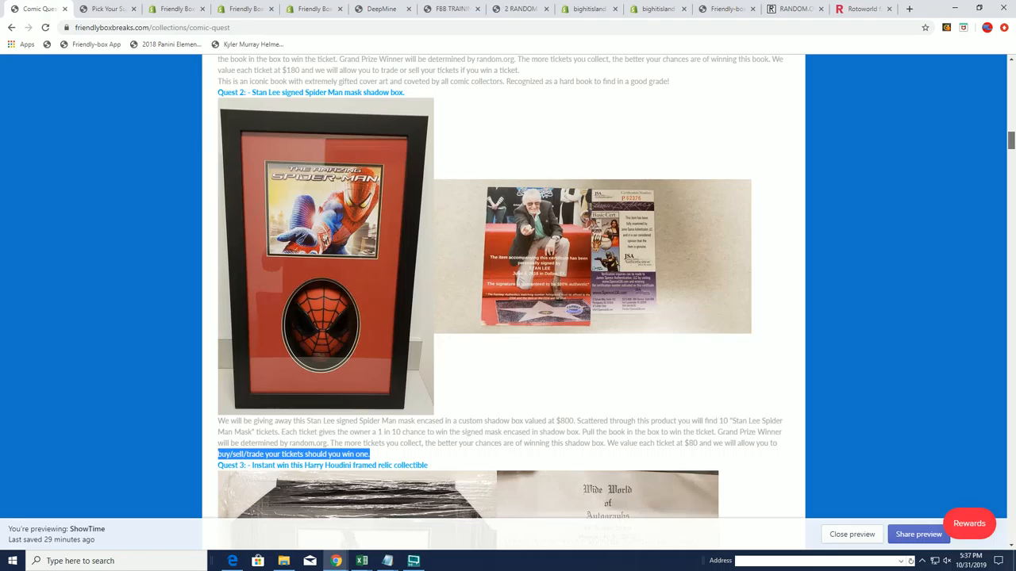
pyautogui.moveTo(1010, 141)
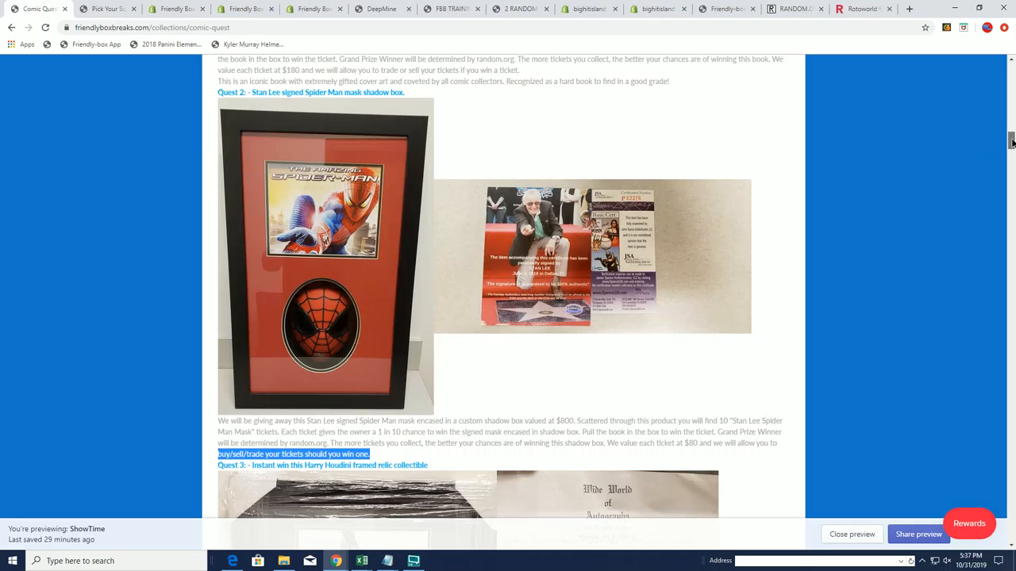
pyautogui.scroll(-3)
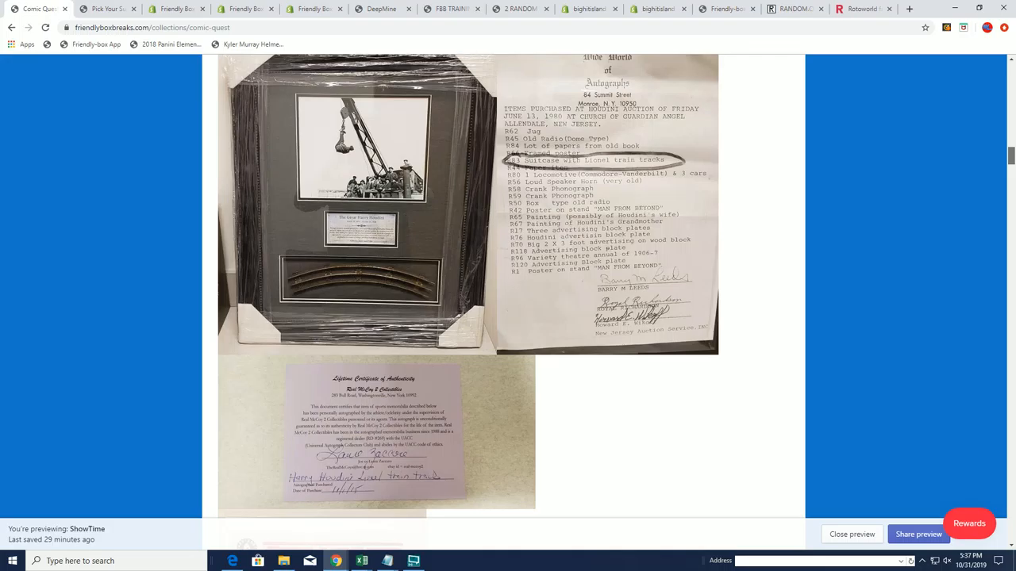
pyautogui.scroll(-3)
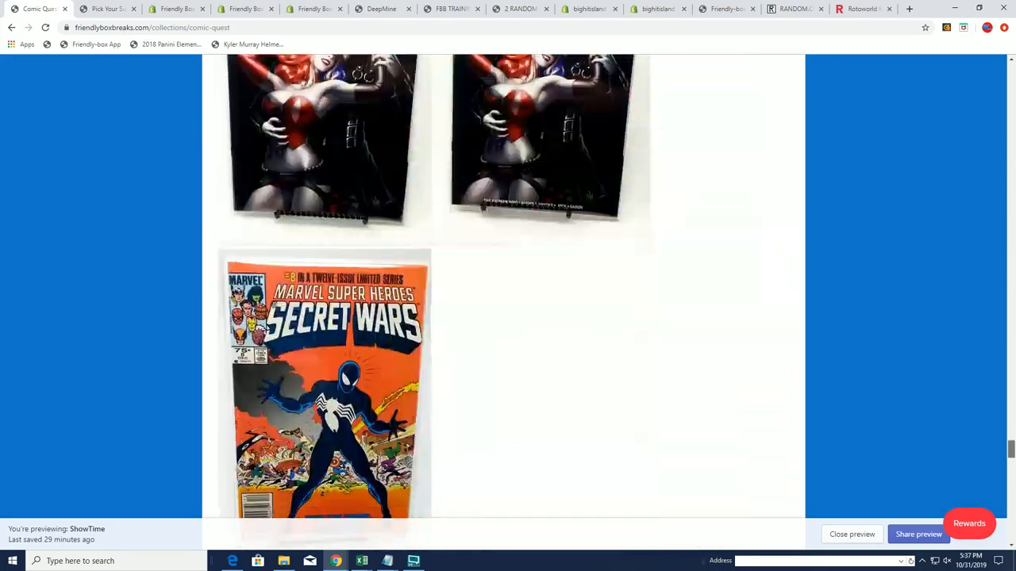
pyautogui.scroll(-3)
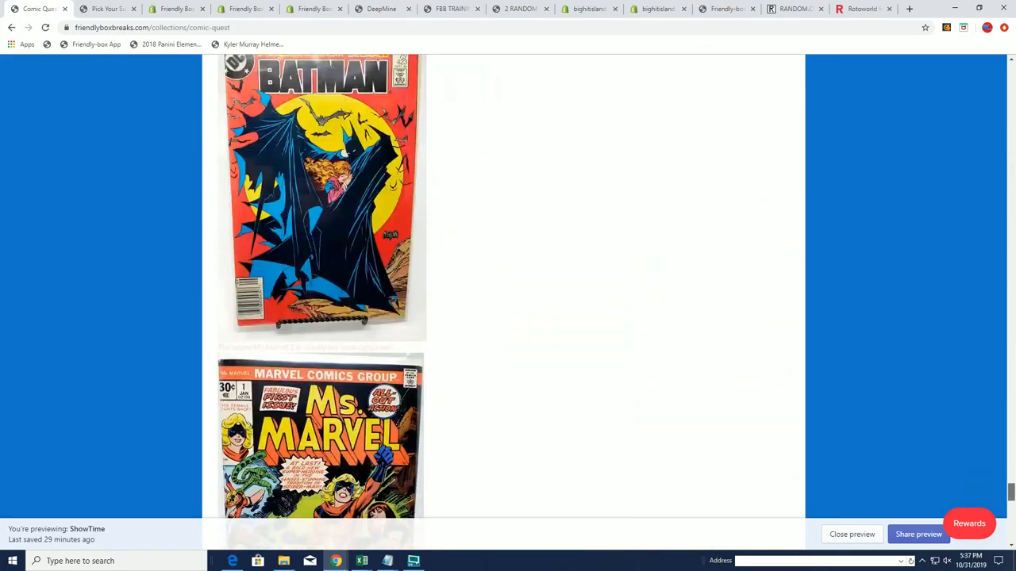
pyautogui.scroll(3)
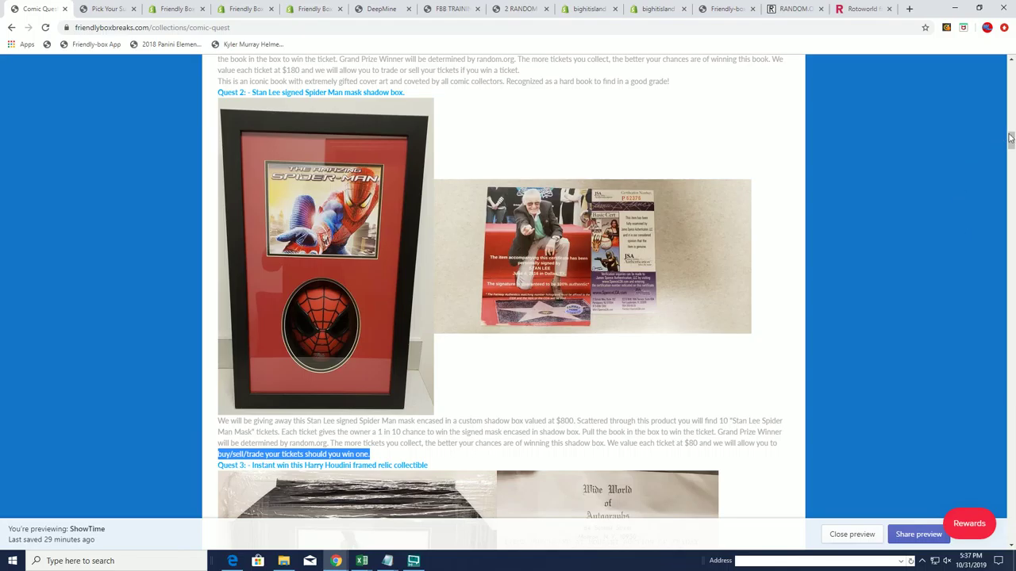
pyautogui.scroll(-3)
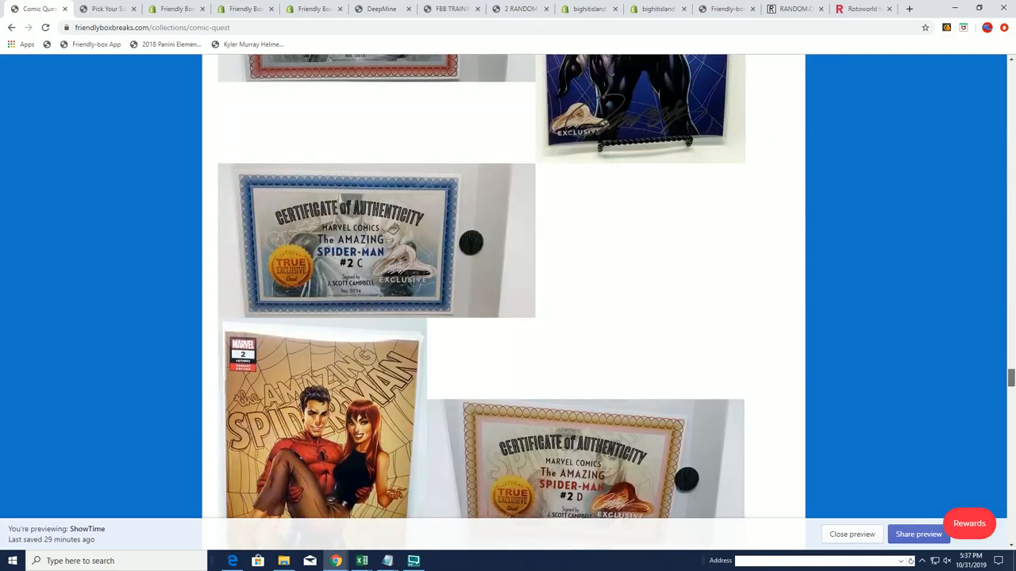
pyautogui.scroll(-3)
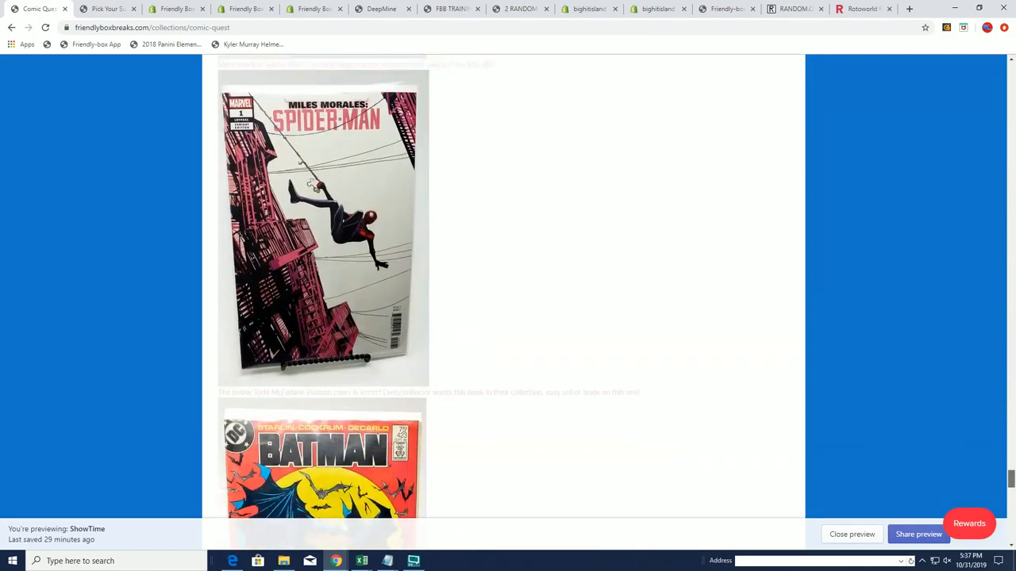
pyautogui.scroll(3)
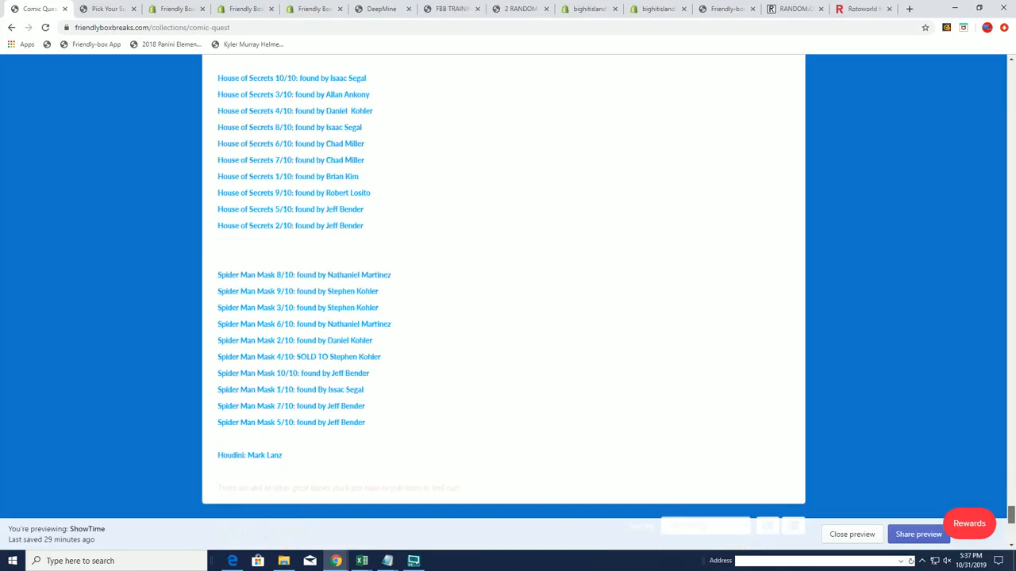
pyautogui.scroll(-3)
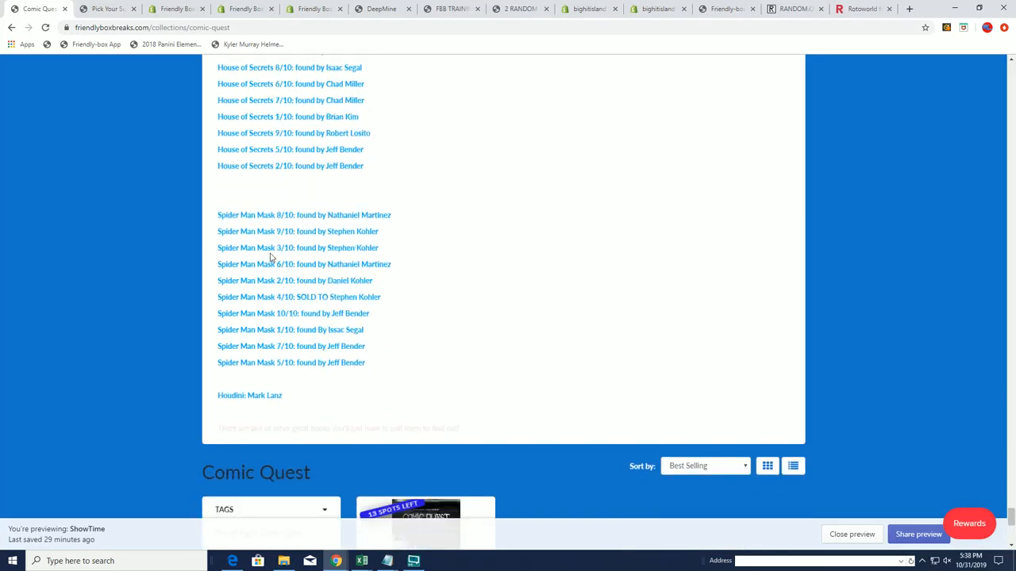
pyautogui.moveTo(286, 377)
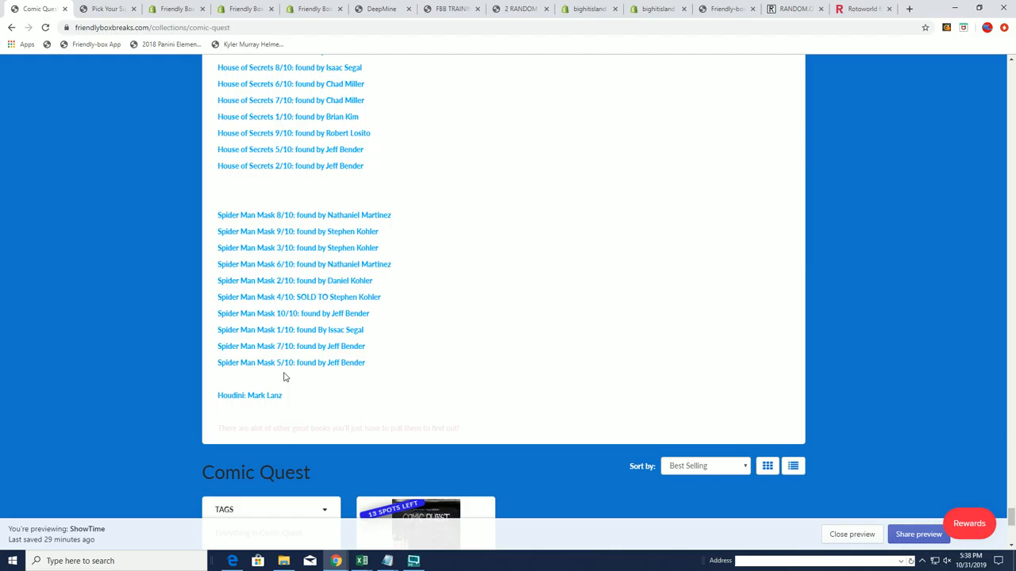
# Switch to the RANDOM.ORG List Randomizer and review the ten Spider Man Mask entries.
pyautogui.click(794, 9)
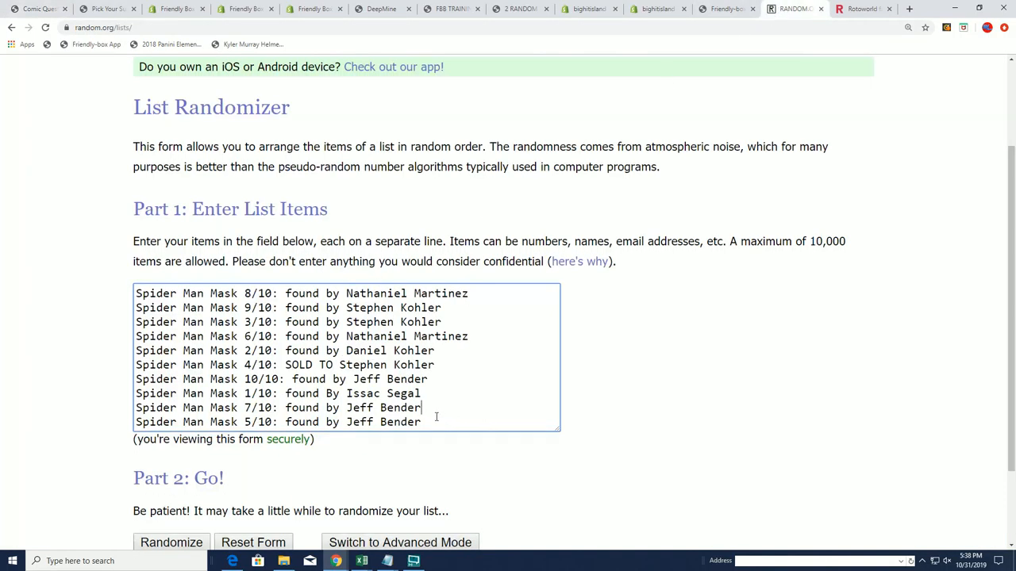
pyautogui.scroll(-3)
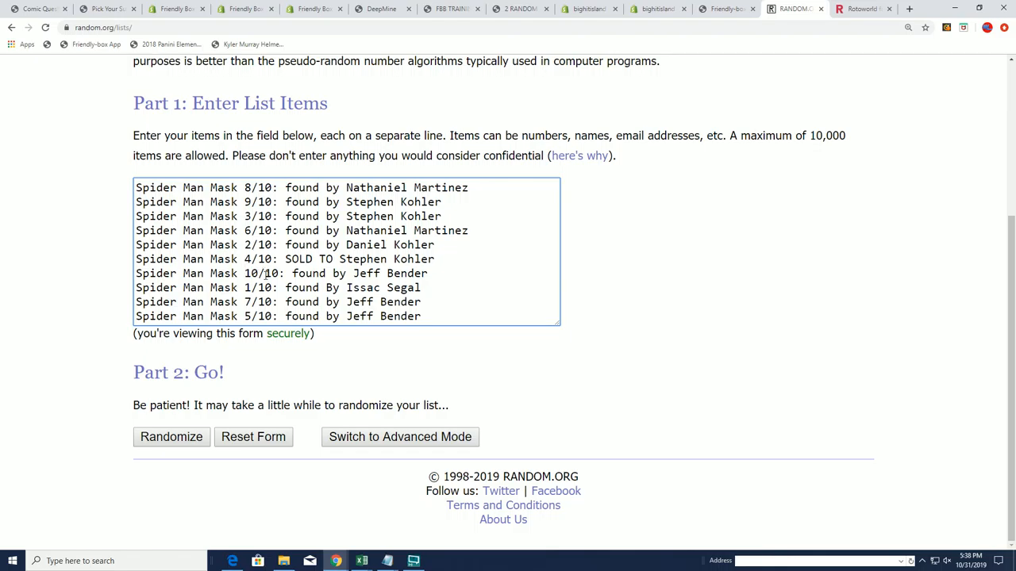
pyautogui.scroll(3)
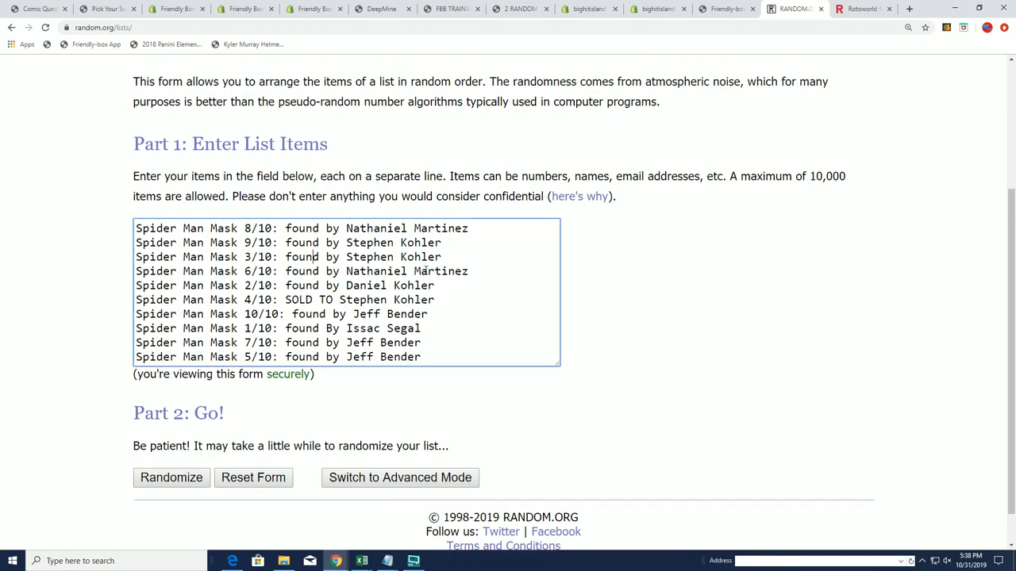
pyautogui.scroll(3)
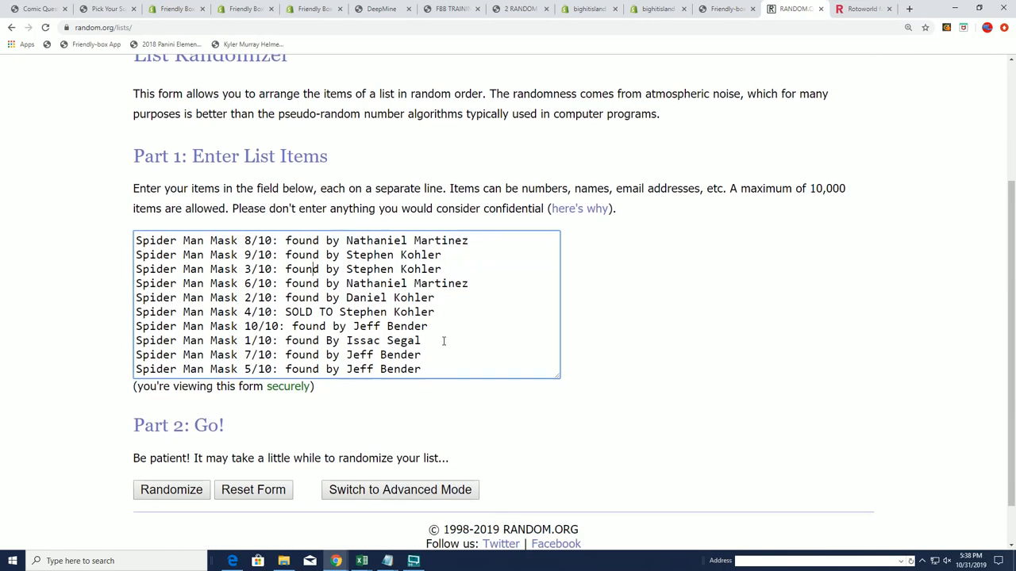
pyautogui.scroll(-3)
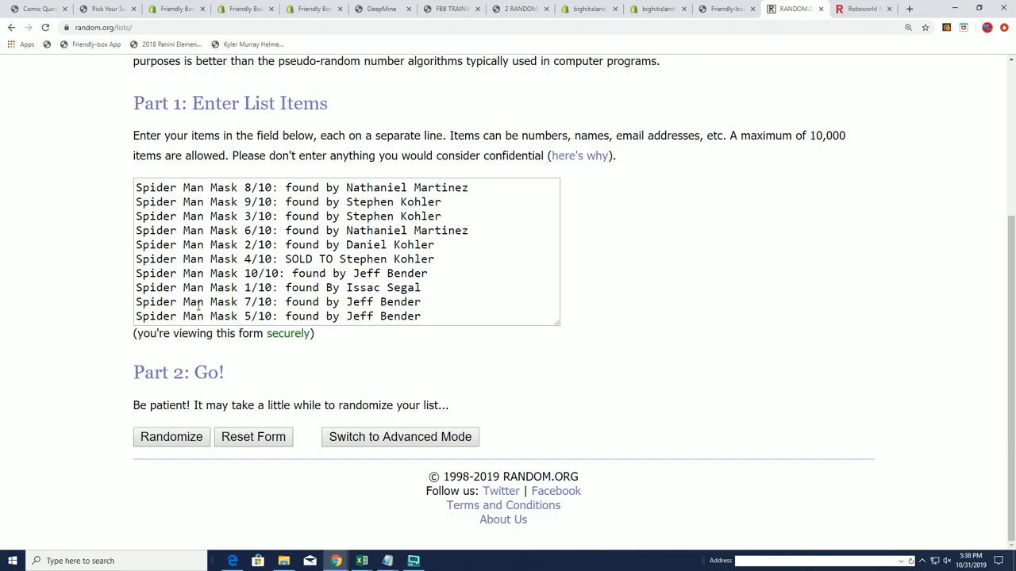
pyautogui.moveTo(173, 399)
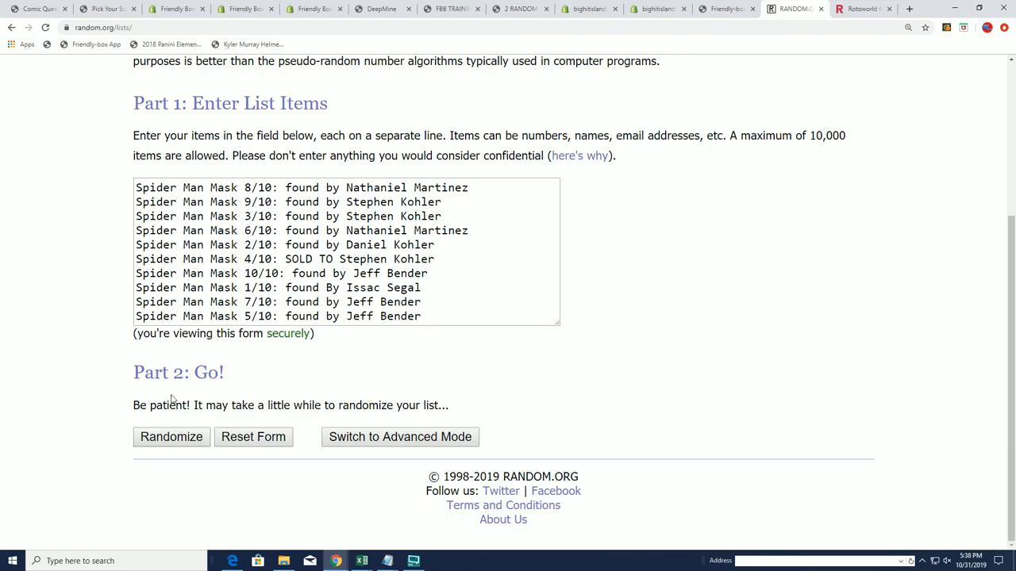
# Randomize the ticket list, then repeat with Again! through the seventh shuffle.
pyautogui.click(171, 436)
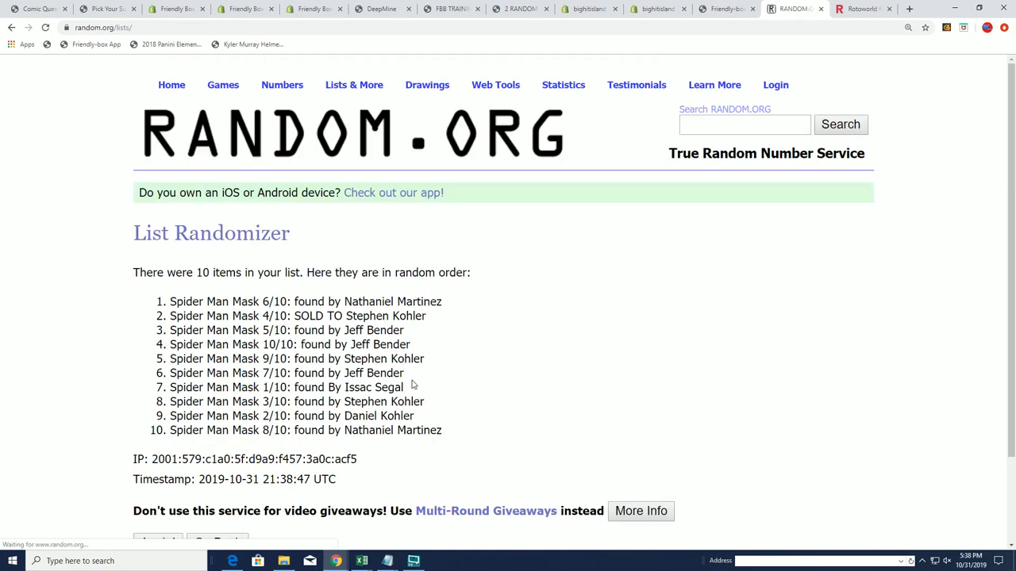
pyautogui.scroll(-3)
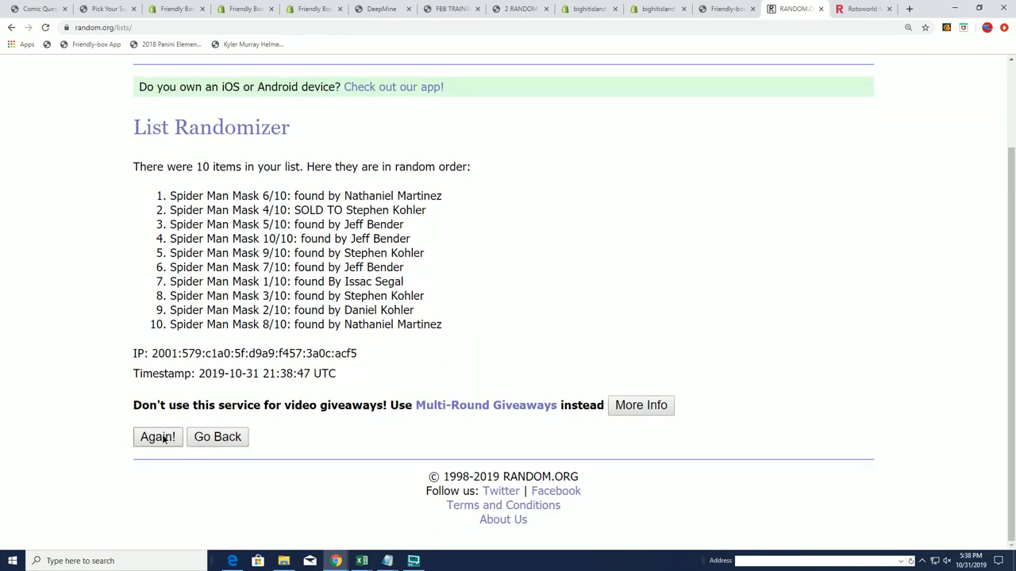
pyautogui.click(157, 438)
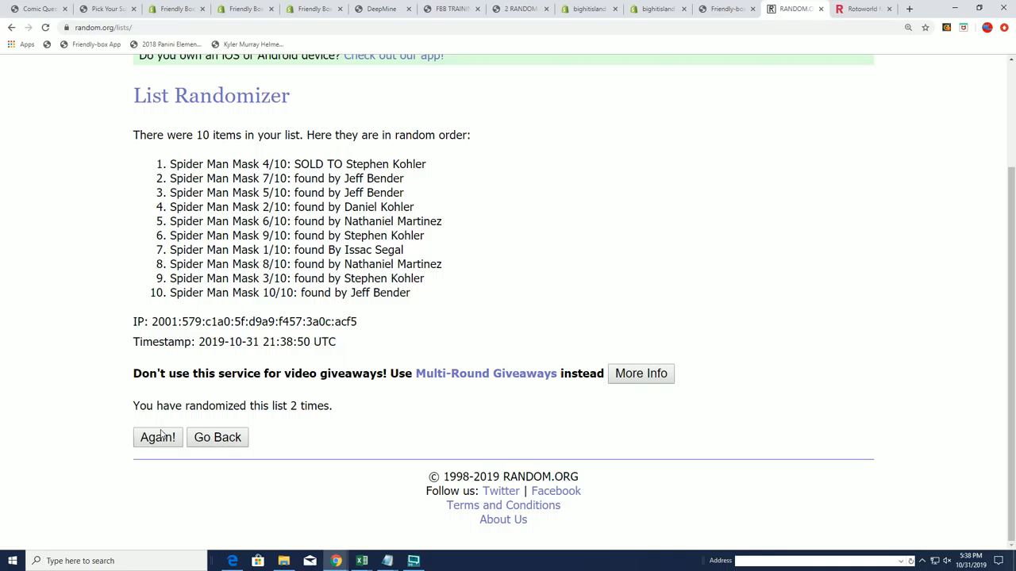
pyautogui.click(158, 437)
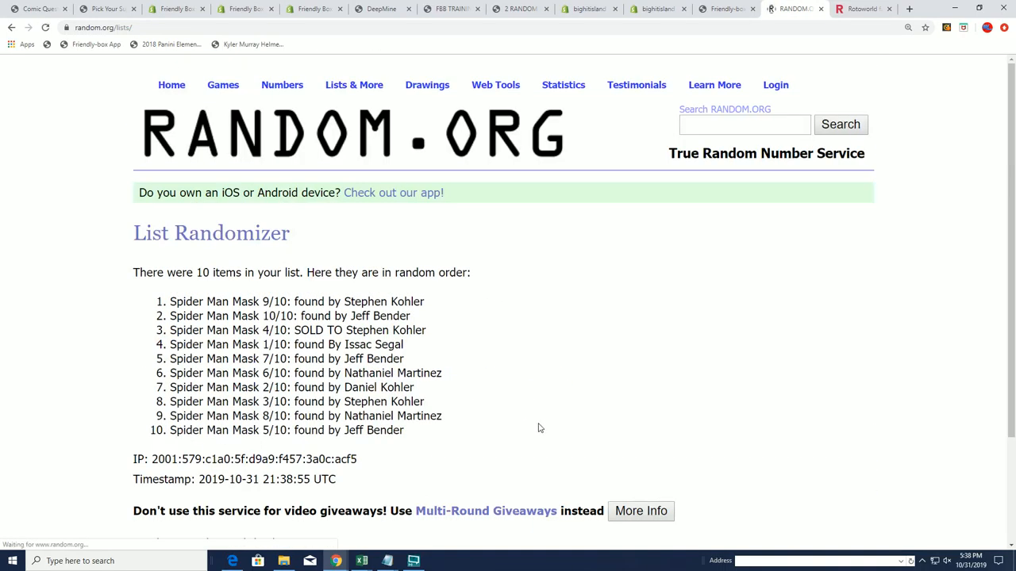
pyautogui.scroll(-3)
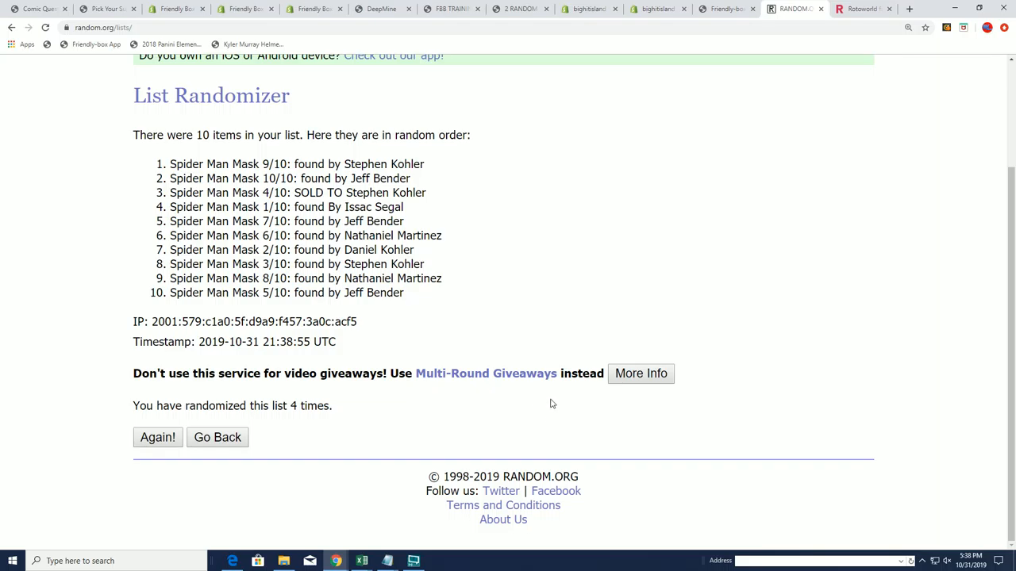
pyautogui.click(157, 437)
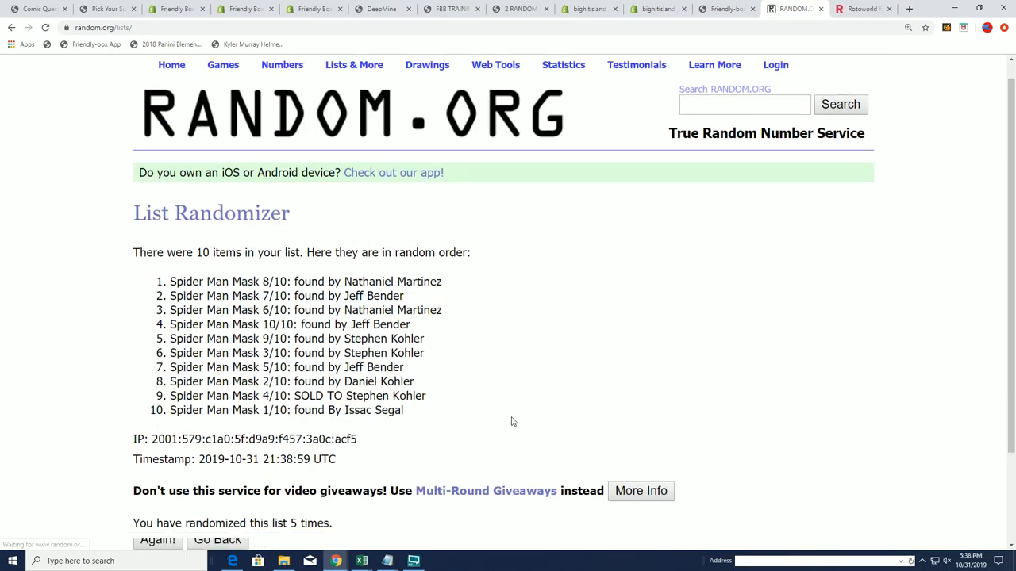
pyautogui.scroll(-3)
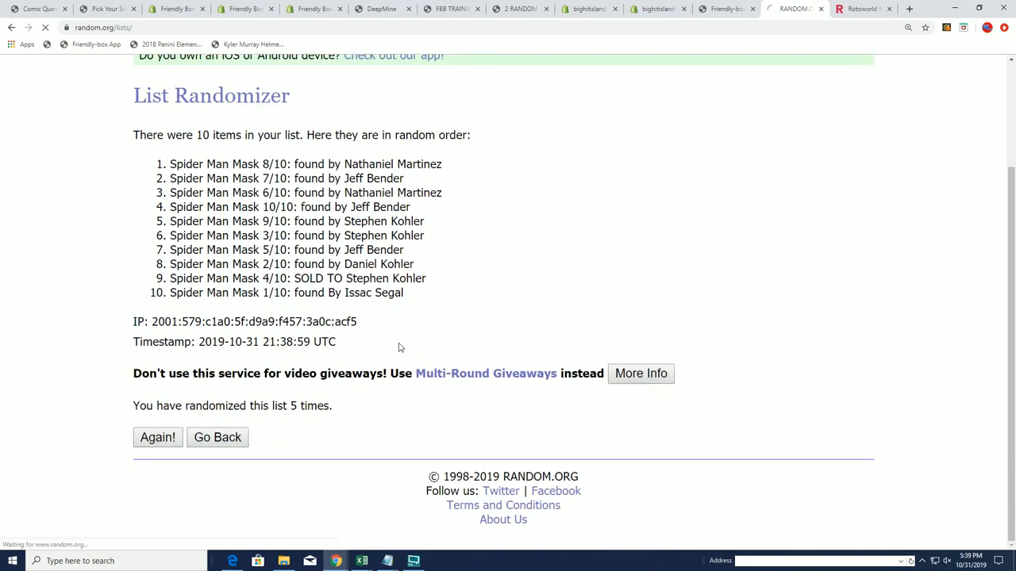
pyautogui.click(157, 437)
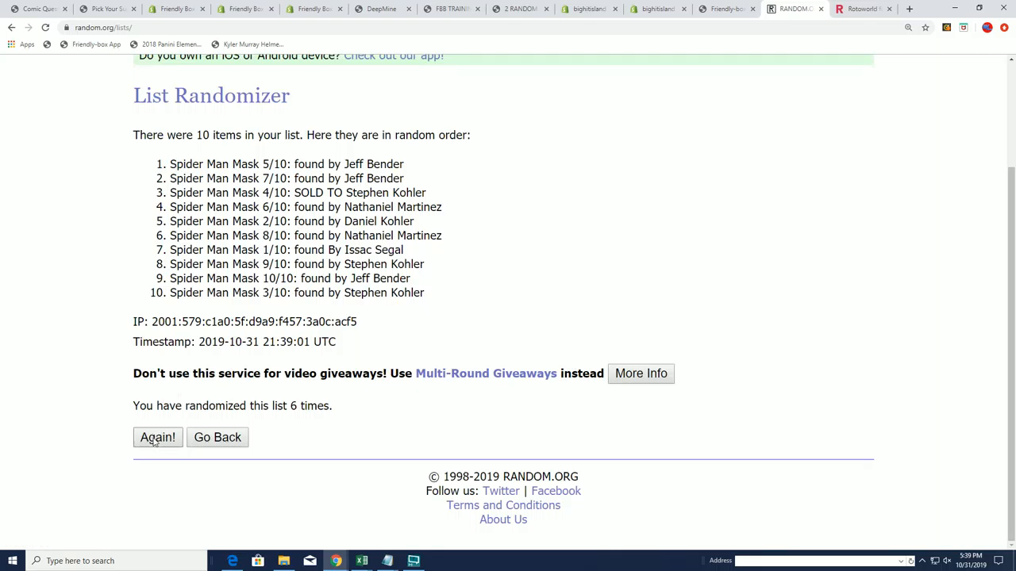
pyautogui.click(157, 437)
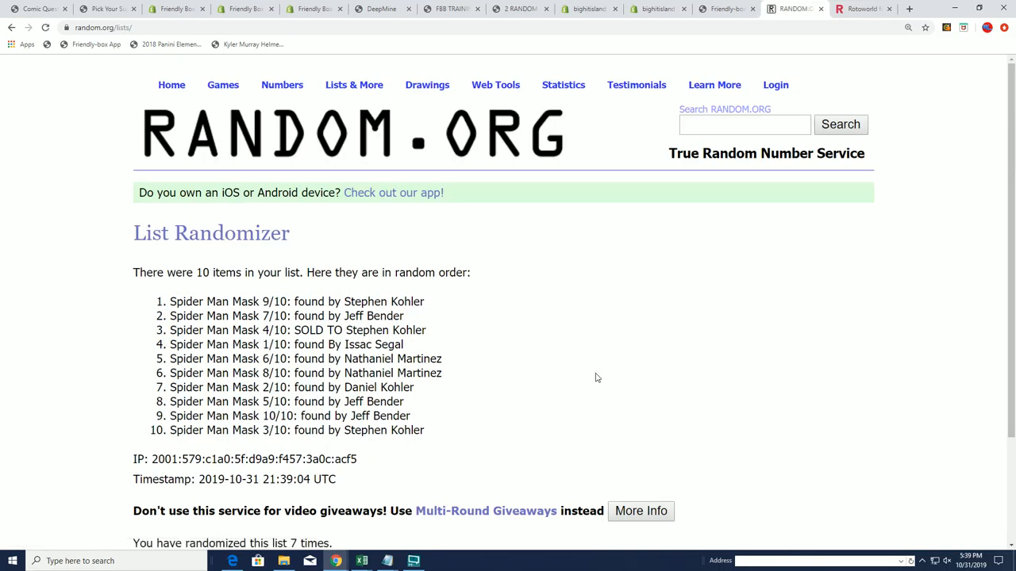
pyautogui.scroll(-3)
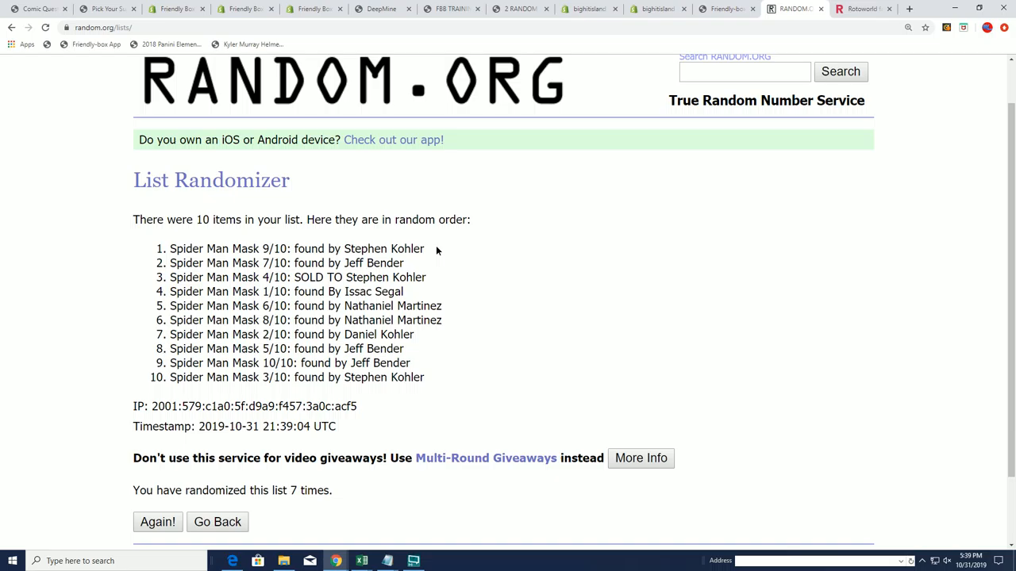
# Highlight the winner and 'Spider Man Mask' prize name on the top result, ticket 9/10.
pyautogui.doubleClick(384, 249)
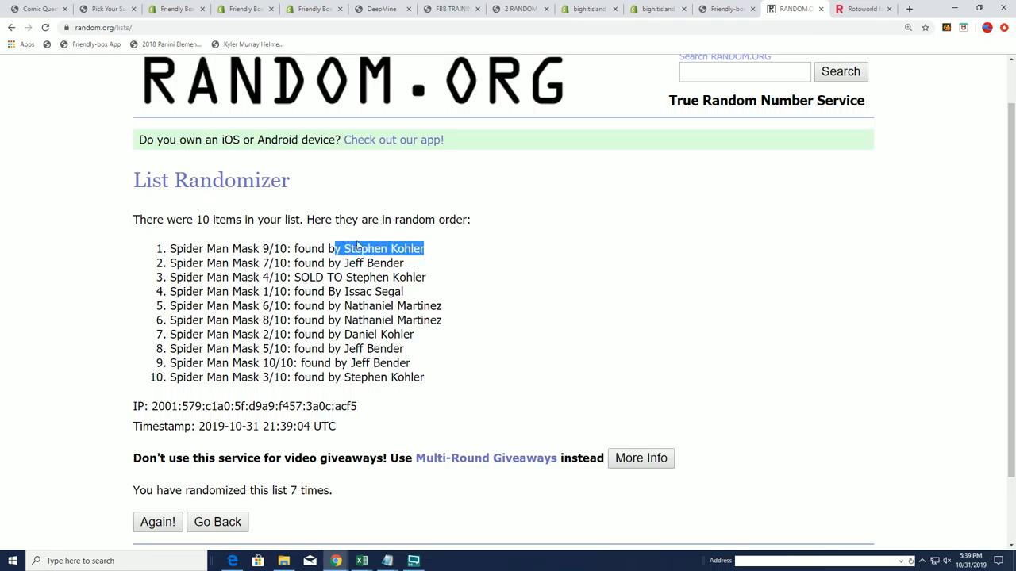
pyautogui.scroll(-3)
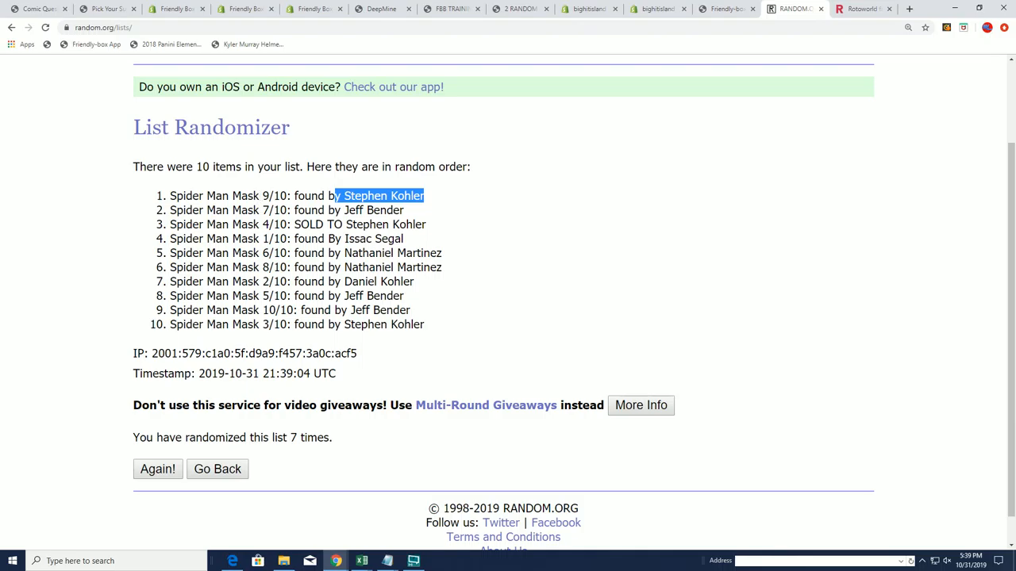
pyautogui.doubleClick(275, 196)
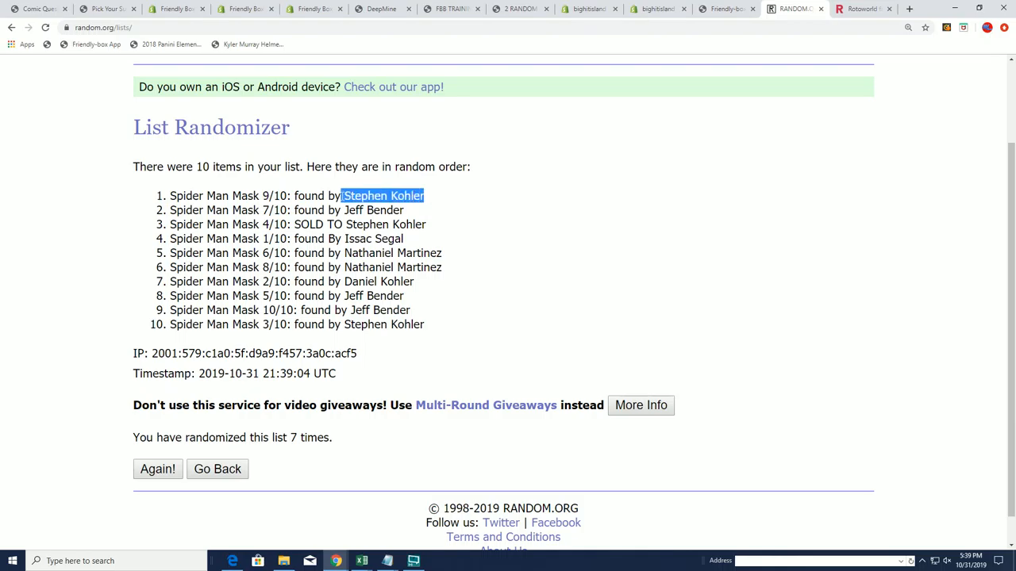
pyautogui.doubleClick(234, 195)
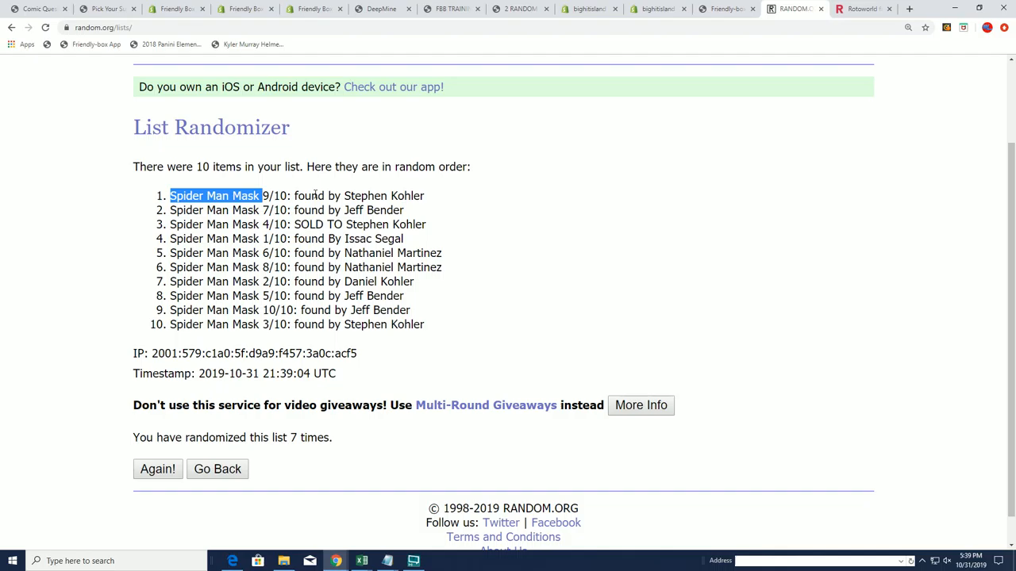
pyautogui.moveTo(39, 8)
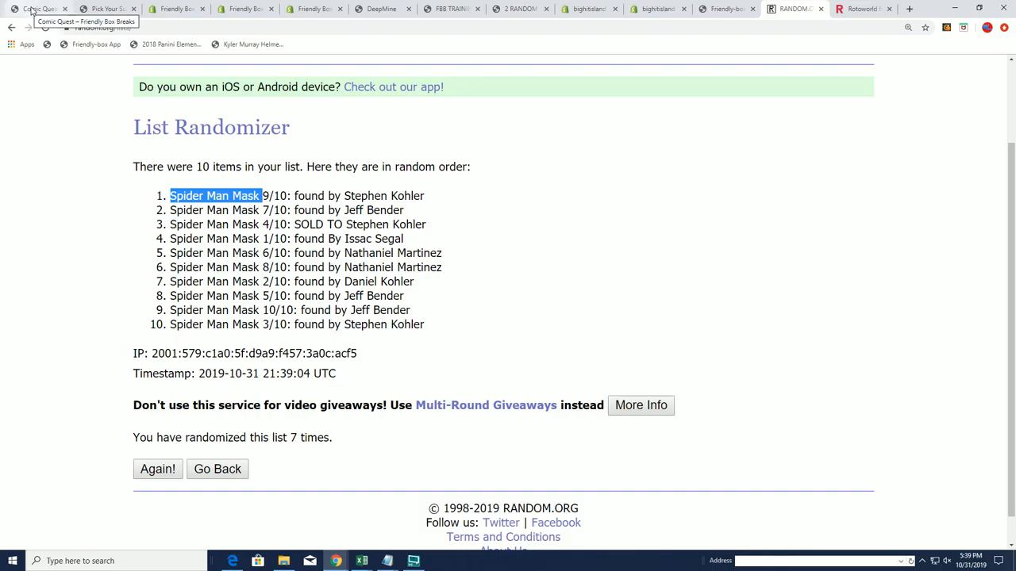
# Return to the Comic Quest store page and deselect the Quest 2 shadow box description.
pyautogui.click(40, 9)
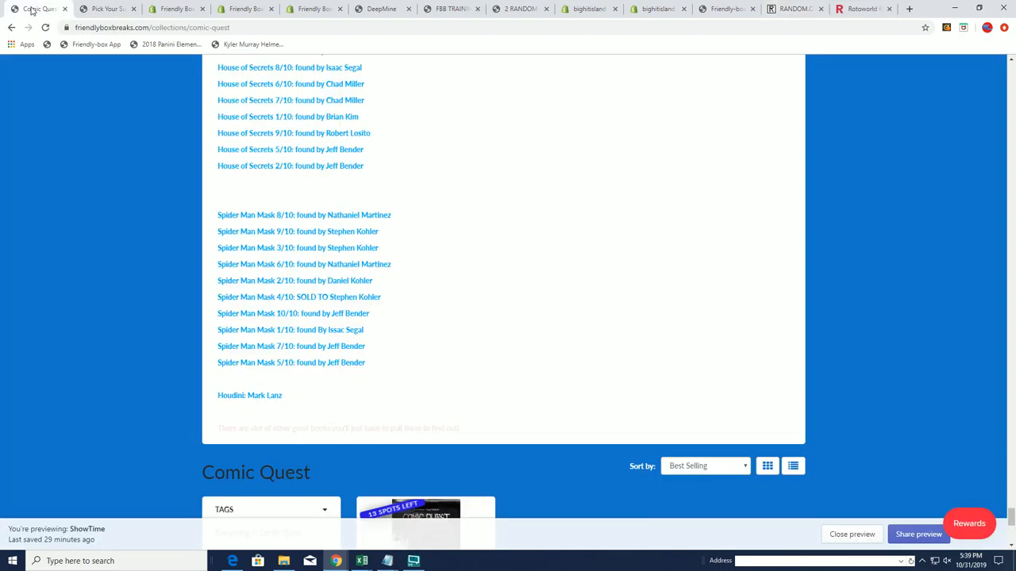
pyautogui.scroll(3)
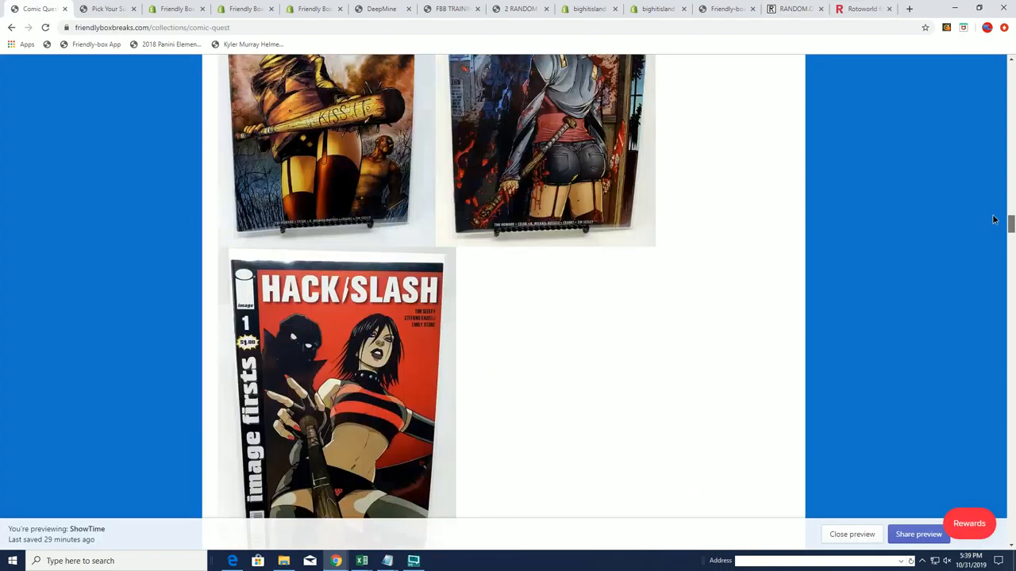
pyautogui.scroll(3)
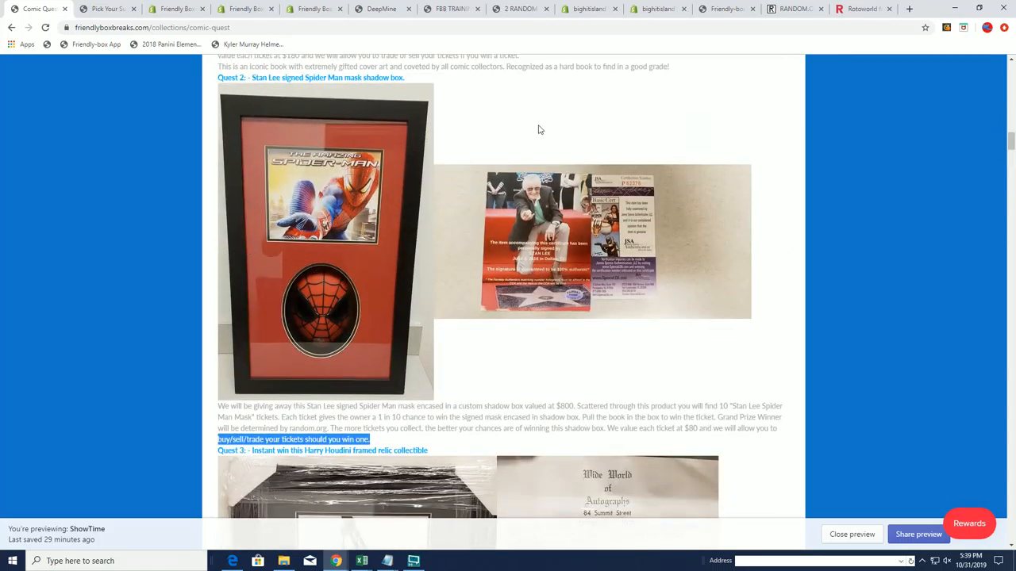
pyautogui.moveTo(613, 323)
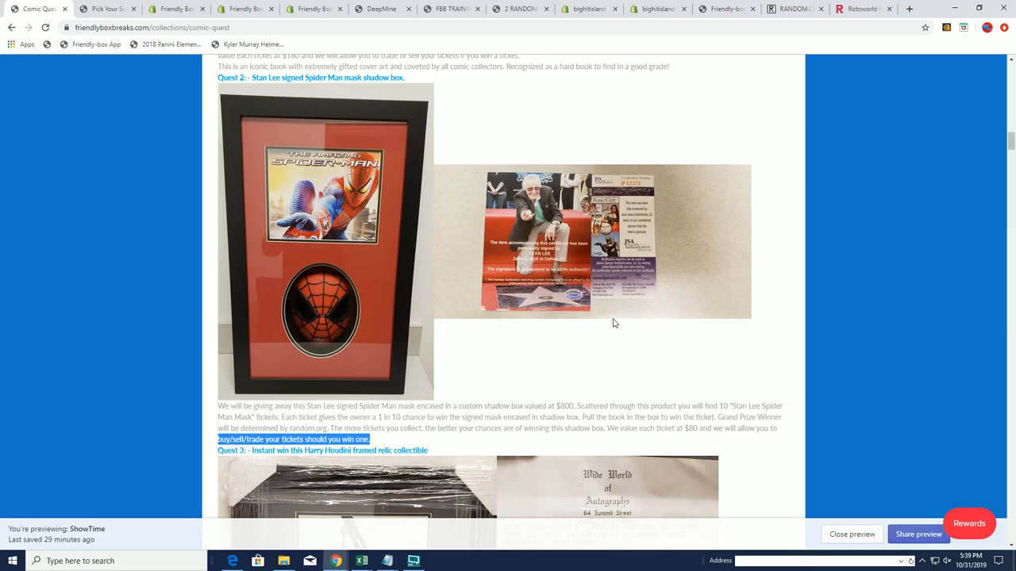
pyautogui.moveTo(647, 254)
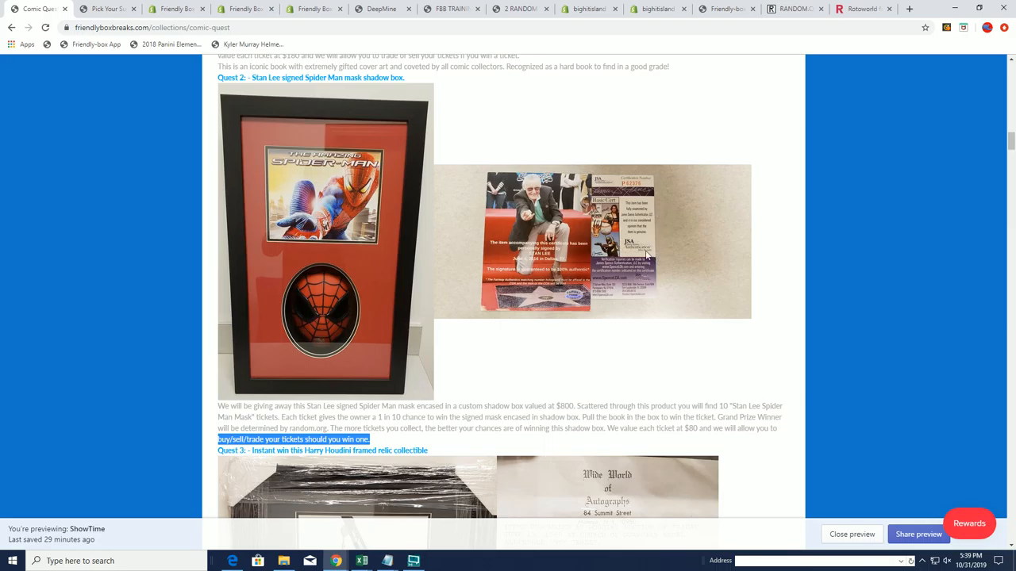
pyautogui.moveTo(399, 328)
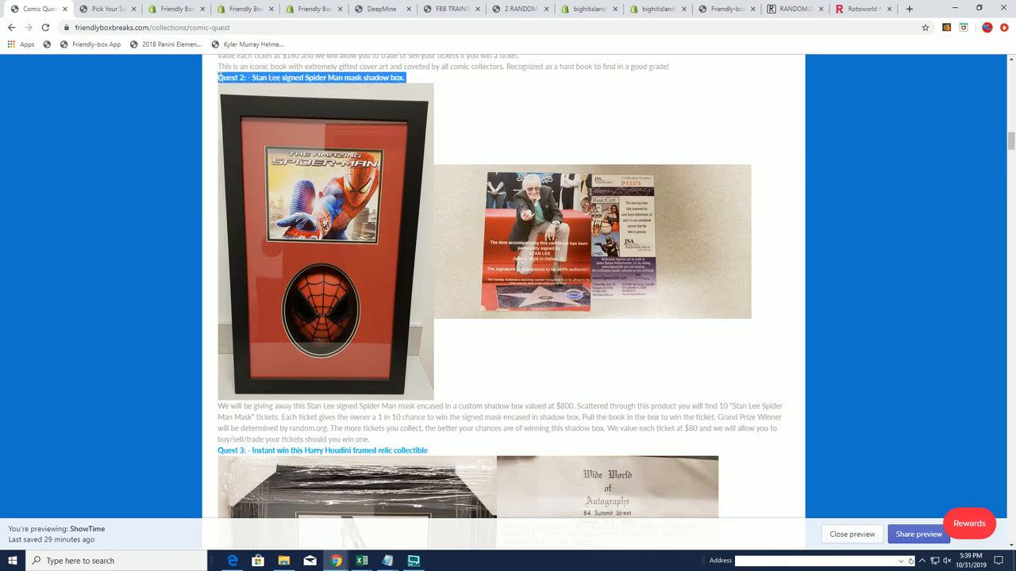
pyautogui.moveTo(383, 450)
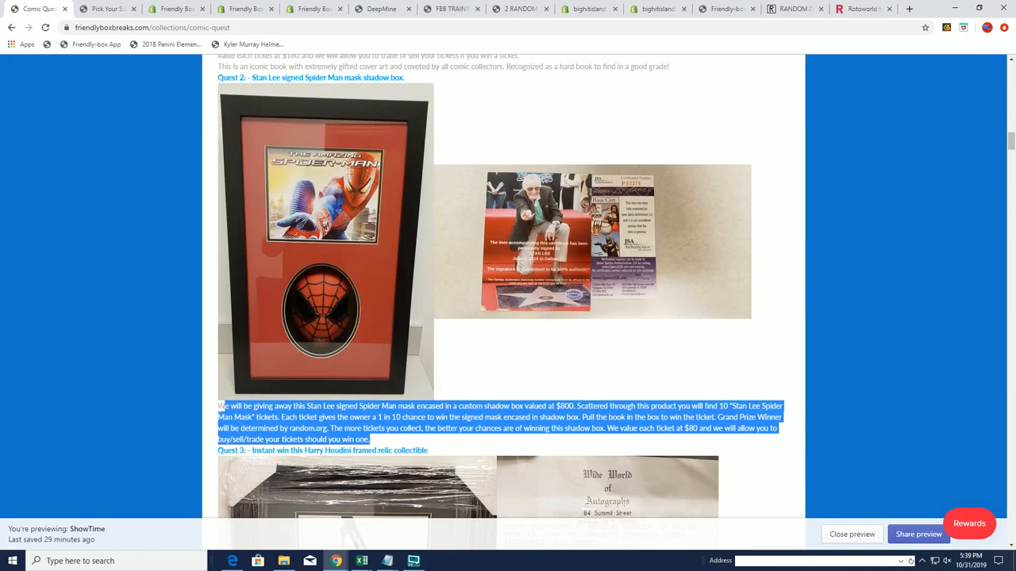
pyautogui.moveTo(619, 292)
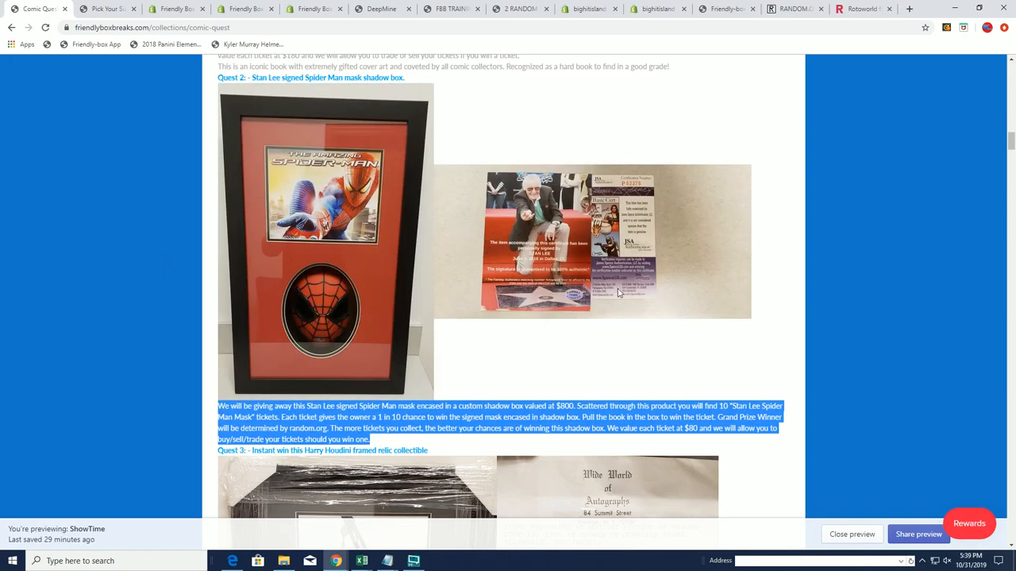
pyautogui.click(457, 280)
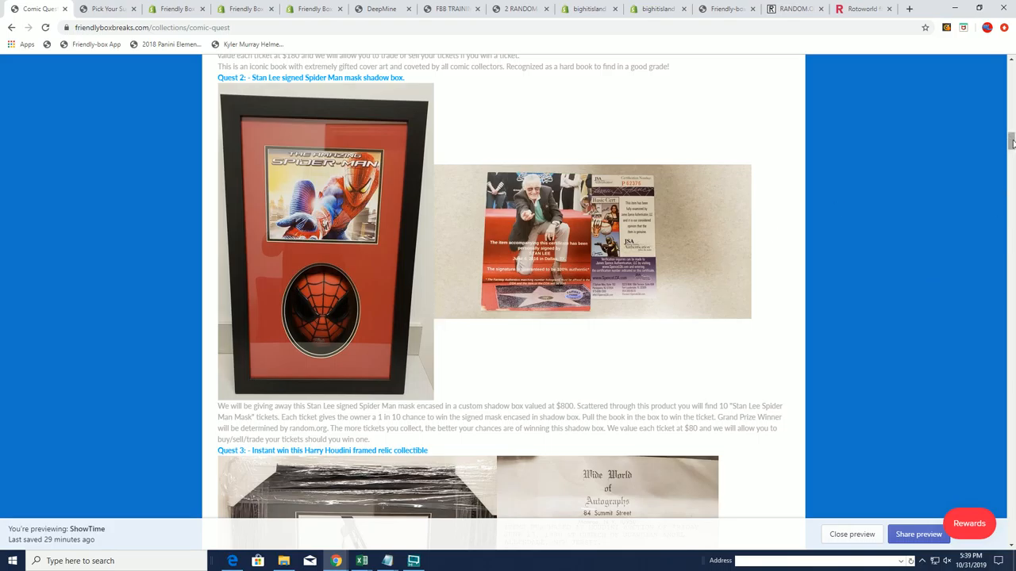
# Scroll to the Spider Man Mask finder list and highlight who found ticket 8/10.
pyautogui.scroll(3)
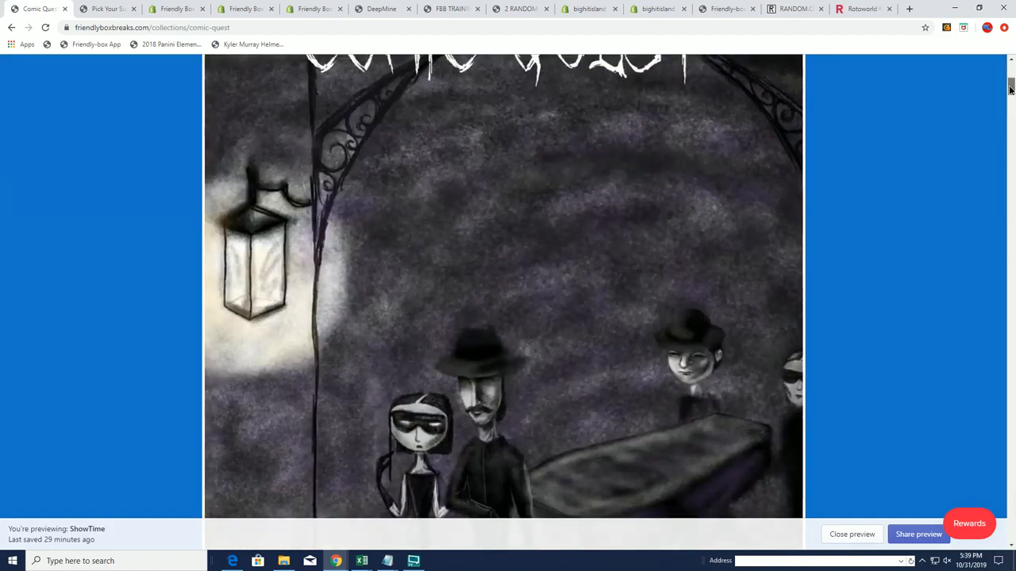
pyautogui.scroll(3)
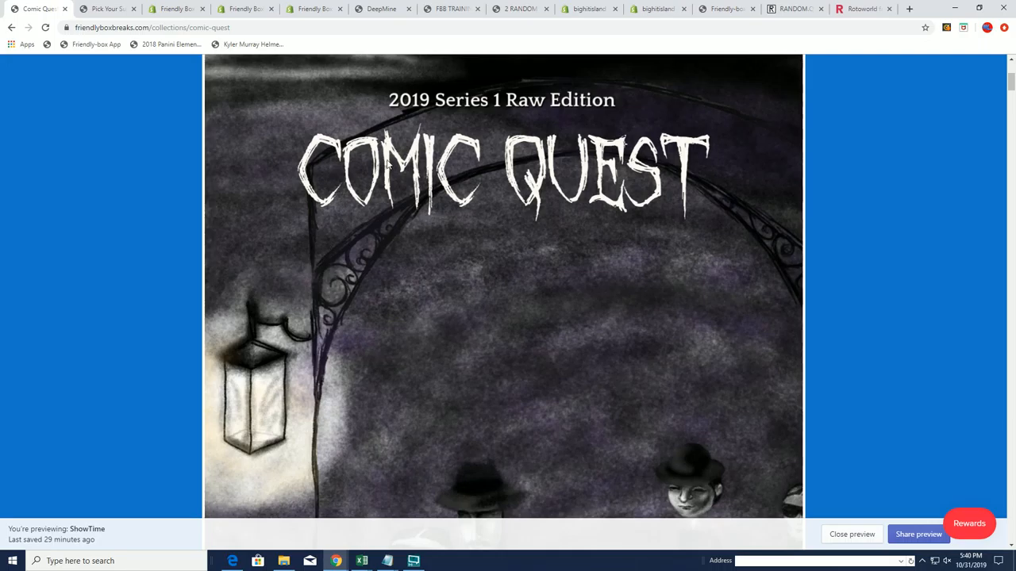
pyautogui.scroll(-3)
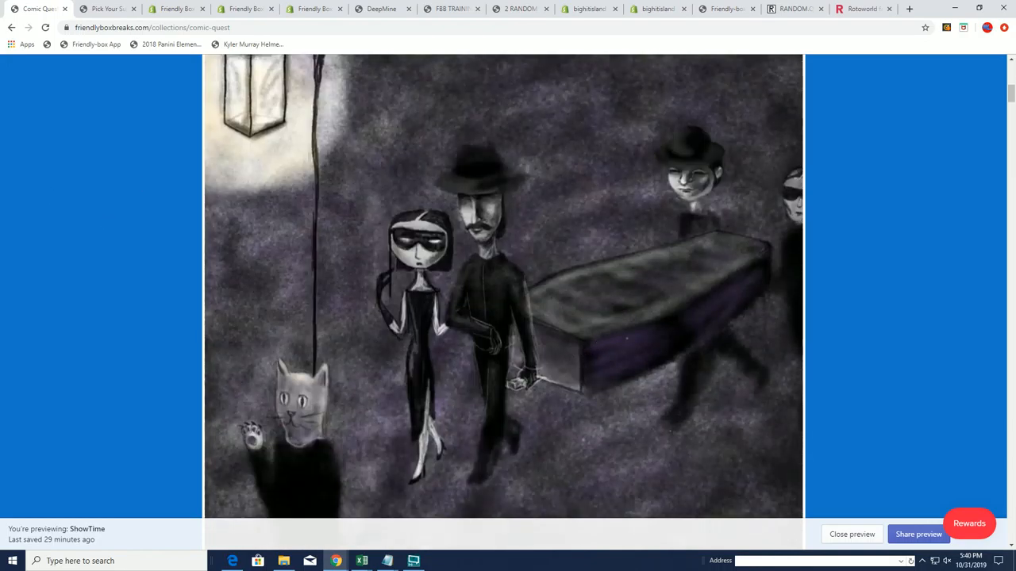
pyautogui.scroll(3)
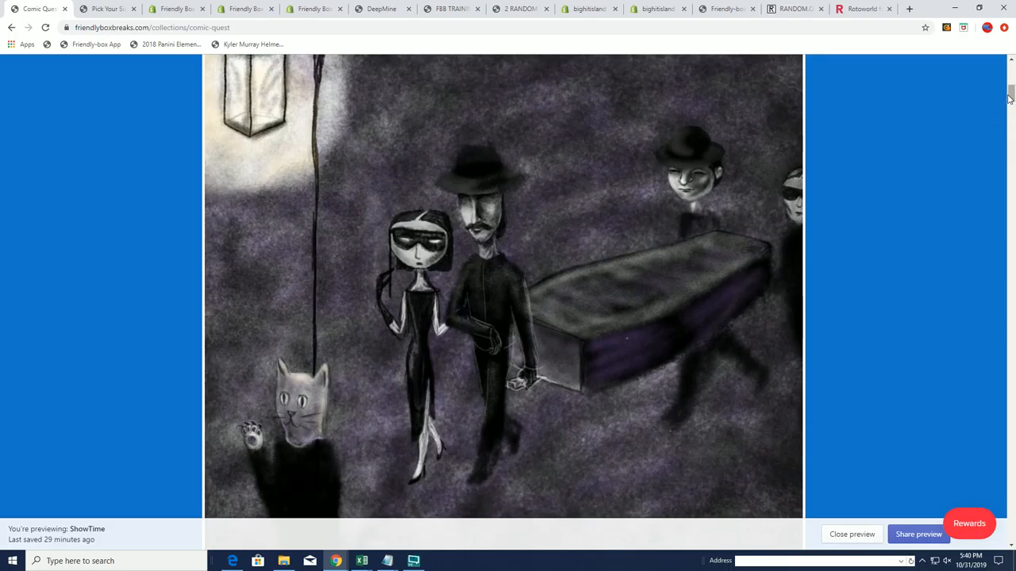
pyautogui.scroll(-3)
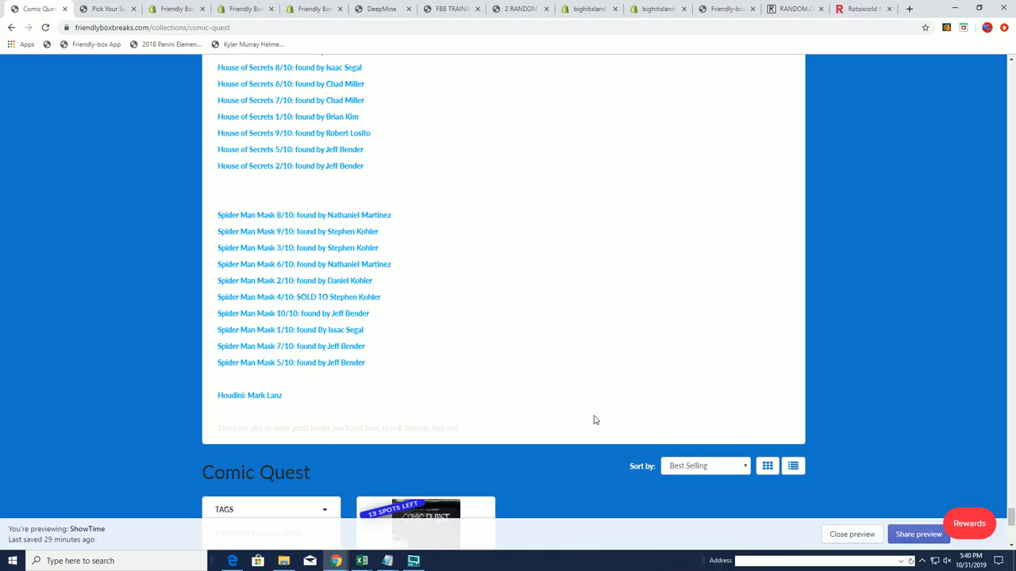
pyautogui.moveTo(325, 225)
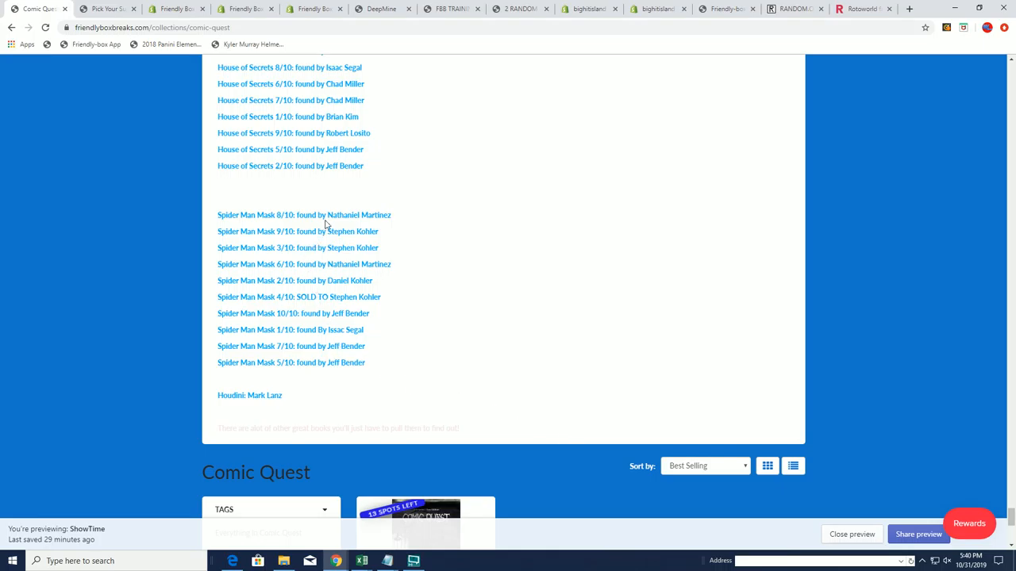
pyautogui.doubleClick(358, 214)
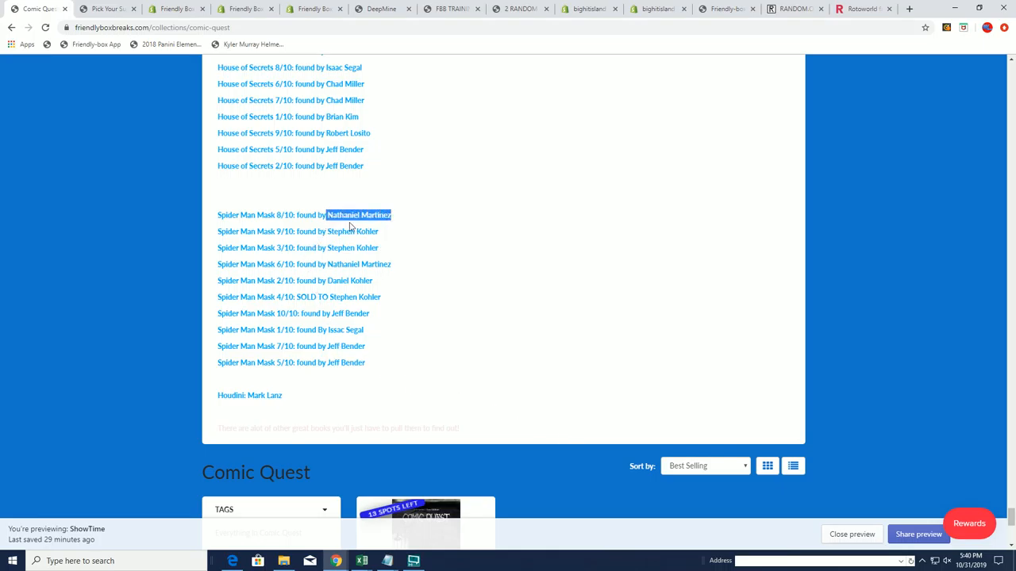
pyautogui.moveTo(376, 323)
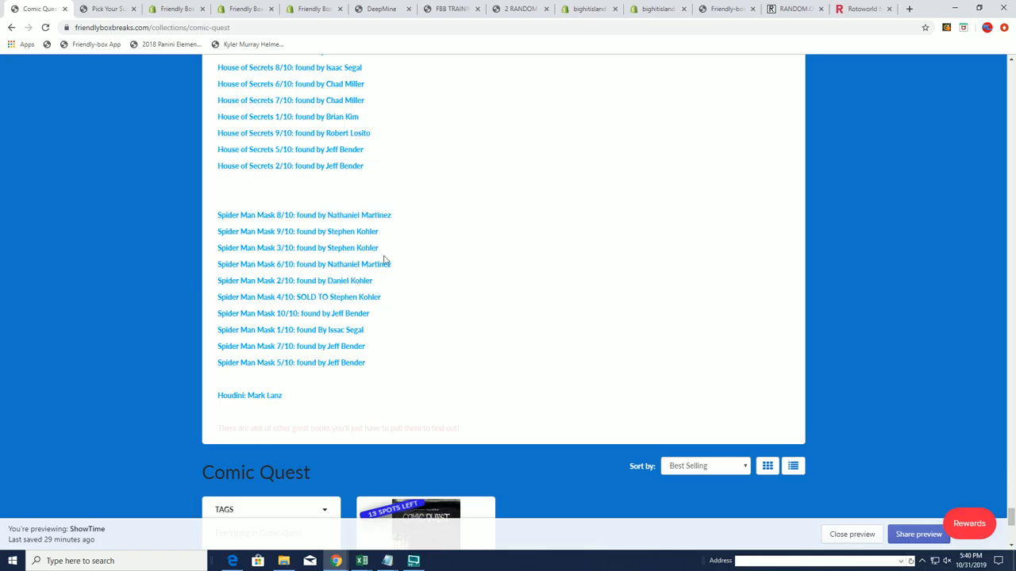
pyautogui.moveTo(999, 348)
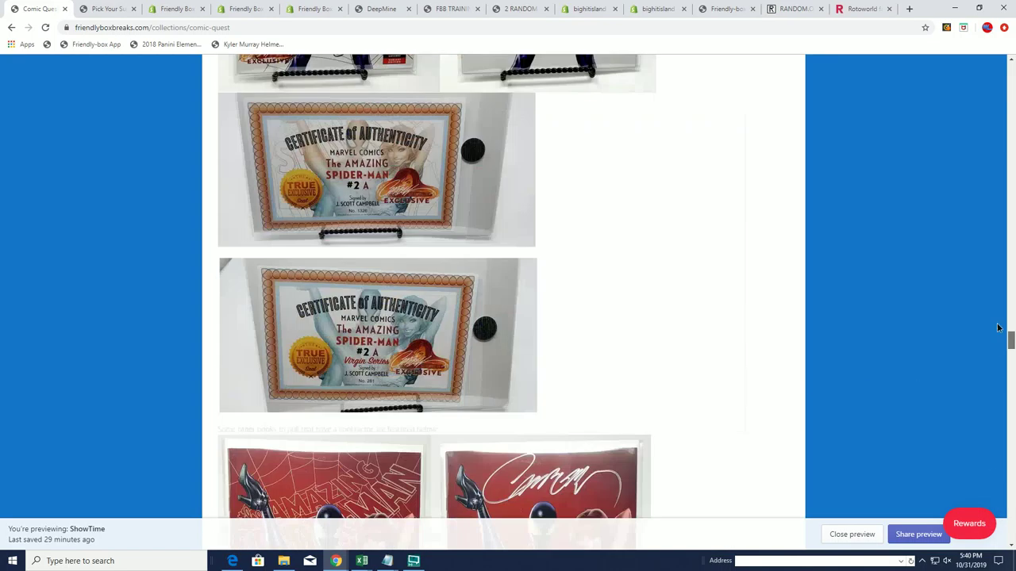
# Scroll up to the 2019 Series 1 Raw Edition banner at the page top.
pyautogui.scroll(3)
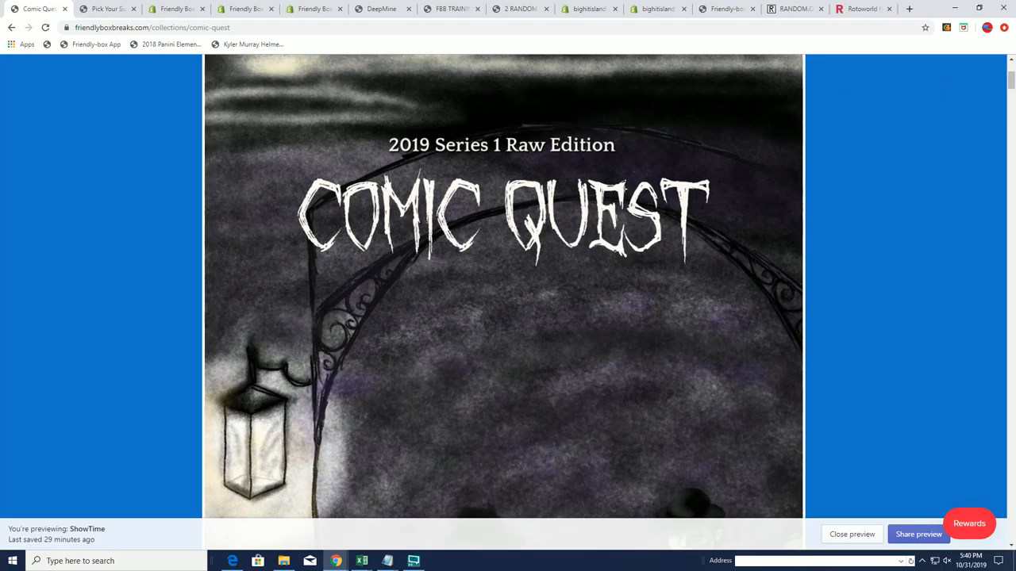
pyautogui.moveTo(158, 190)
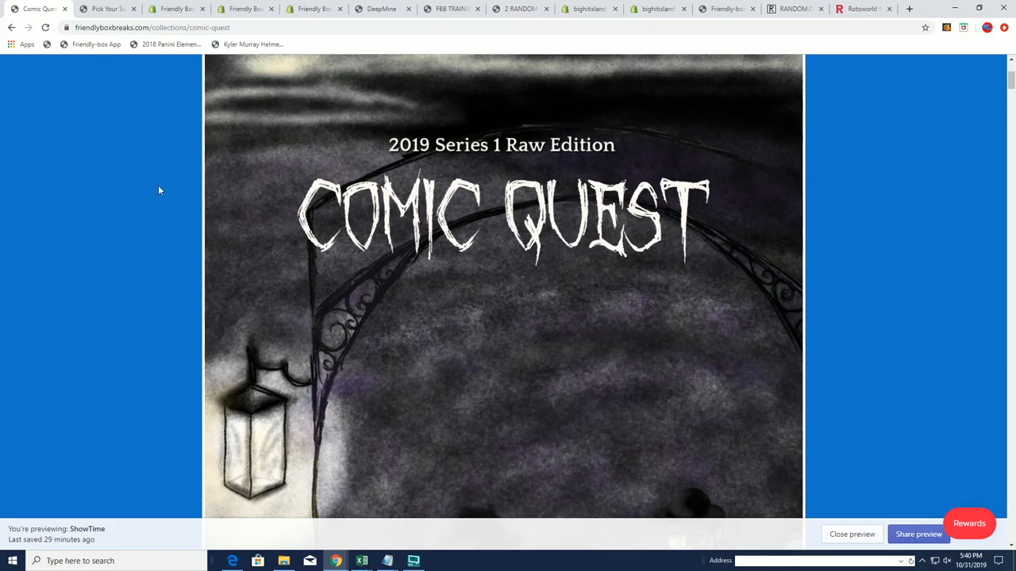
pyautogui.moveTo(278, 141)
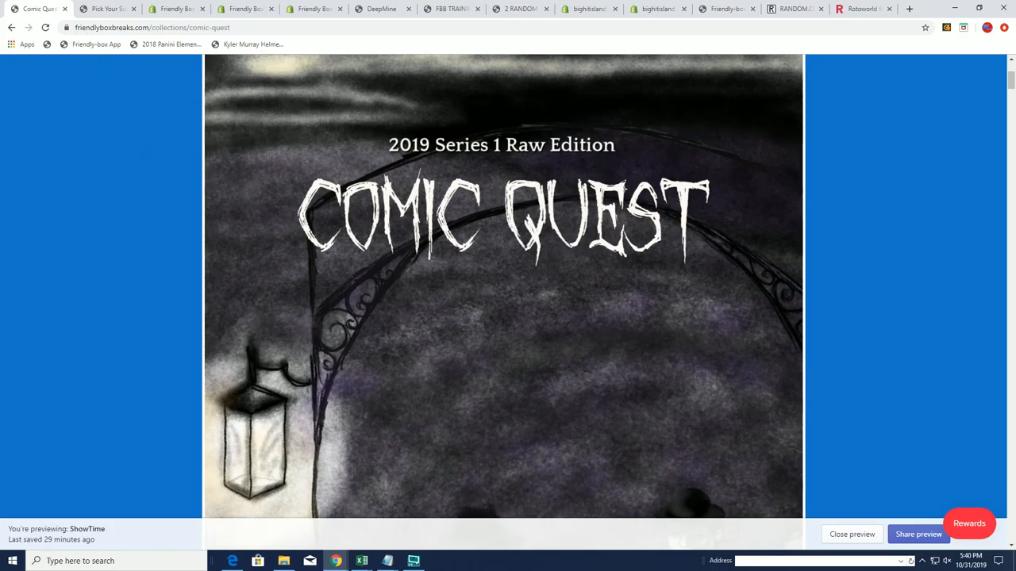
pyautogui.moveTo(300, 159)
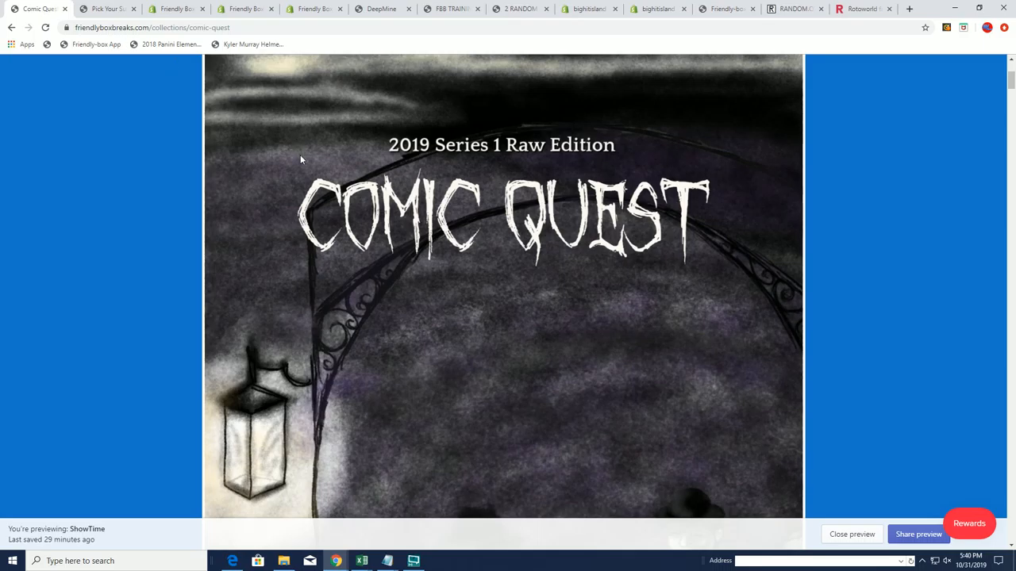
pyautogui.moveTo(270, 152)
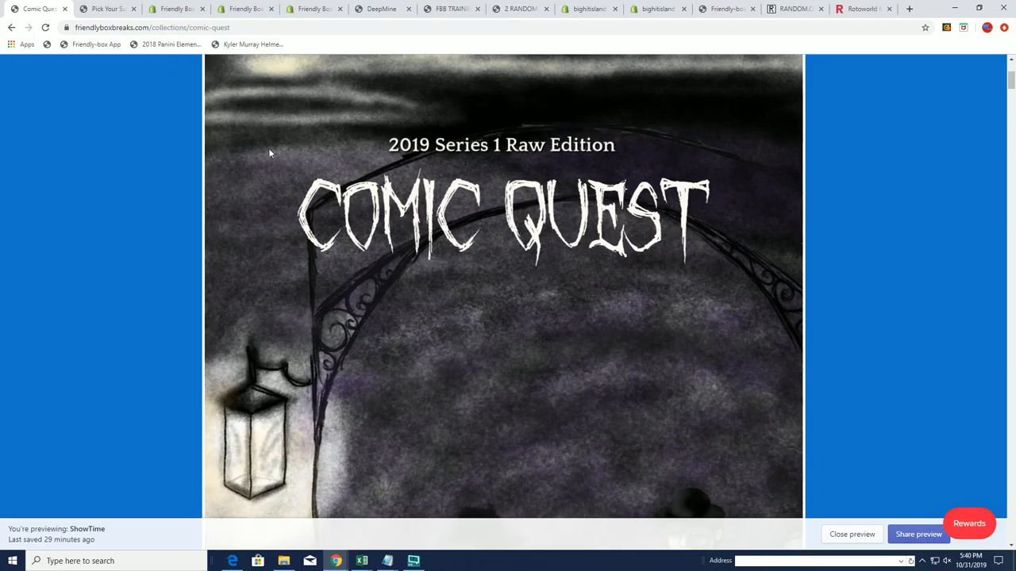